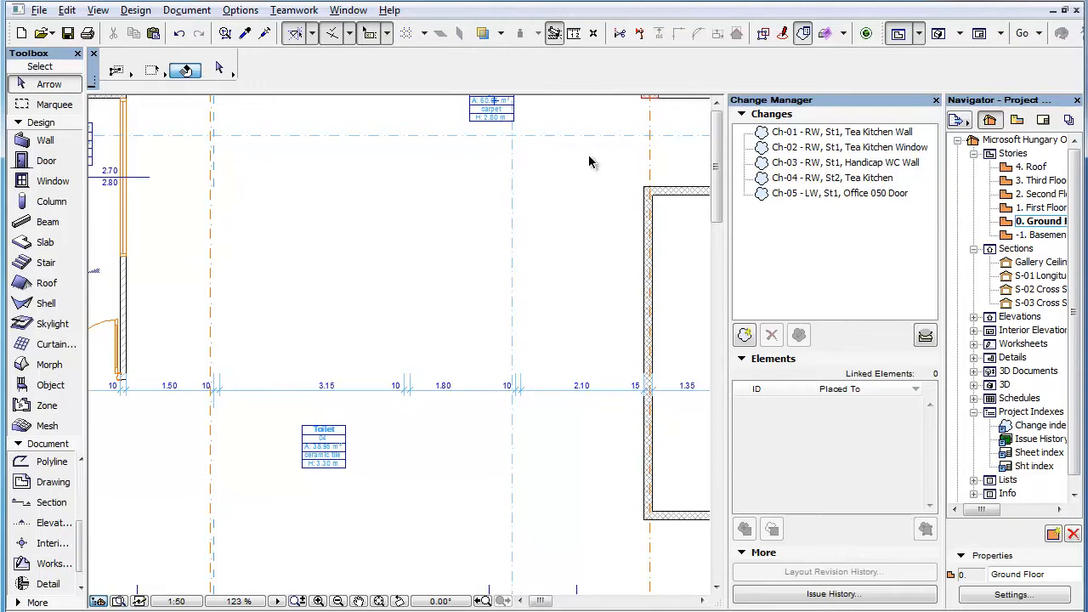
mouse_move(609, 168)
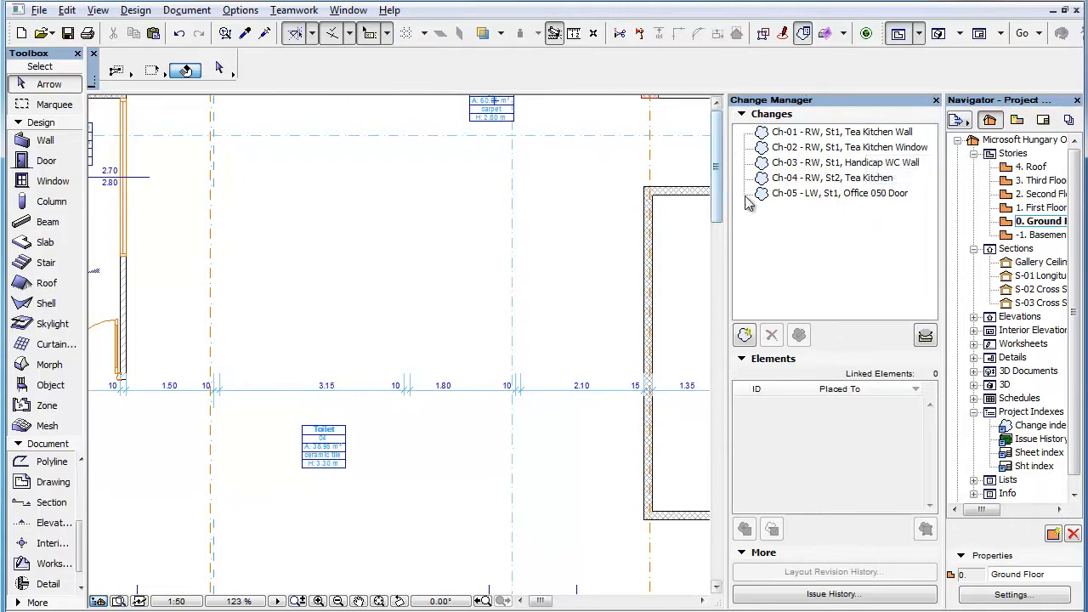
mouse_move(829, 215)
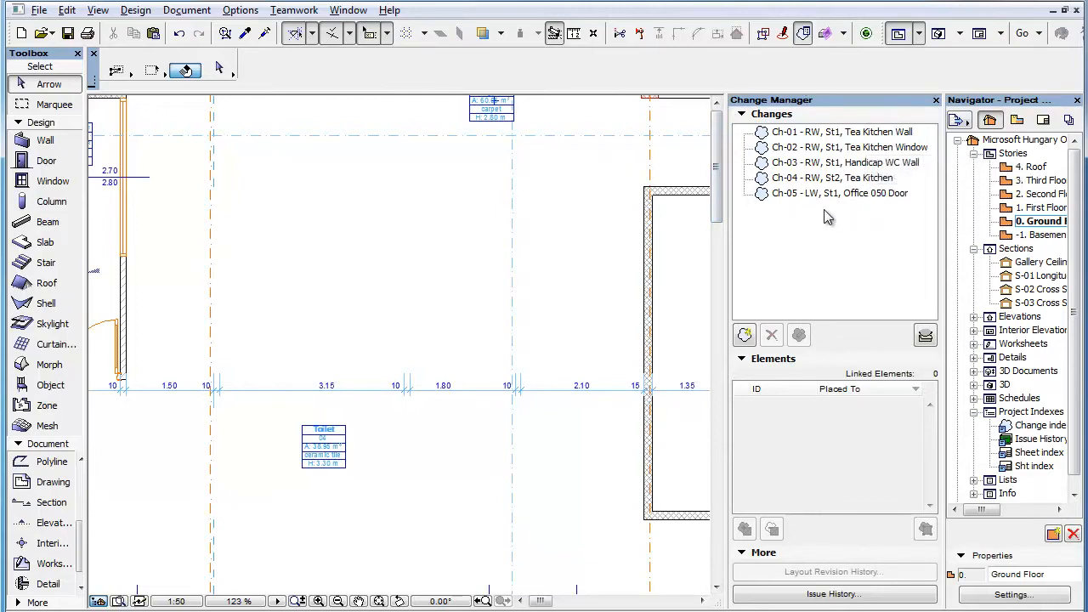
Place the Restrooms.pln hotlinked module into the ground floor plan, adding its wall changes including Ch-06.
left_click(38, 11)
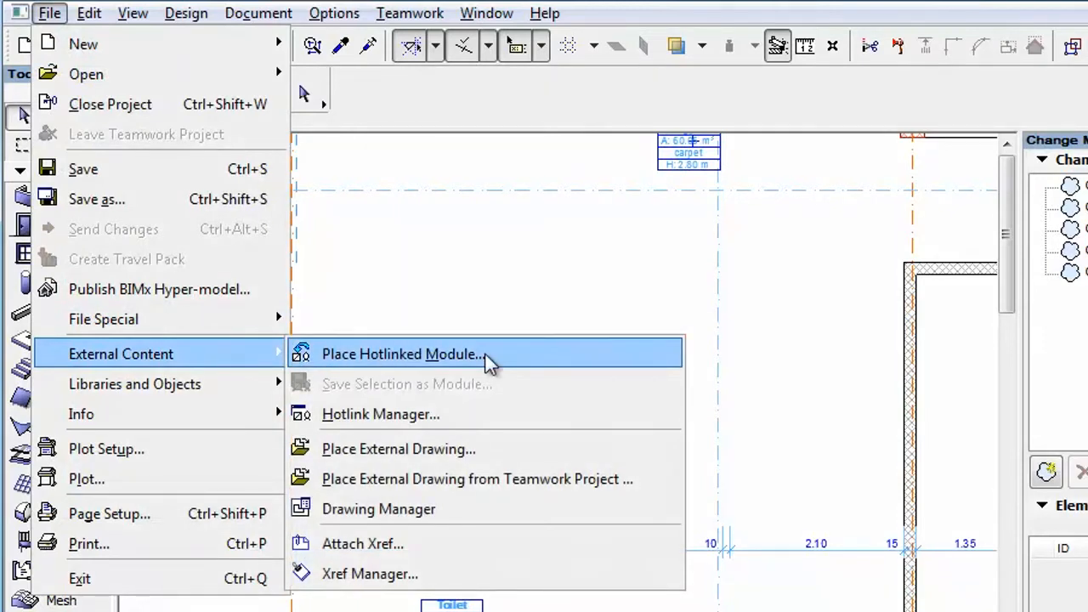
left_click(401, 354)
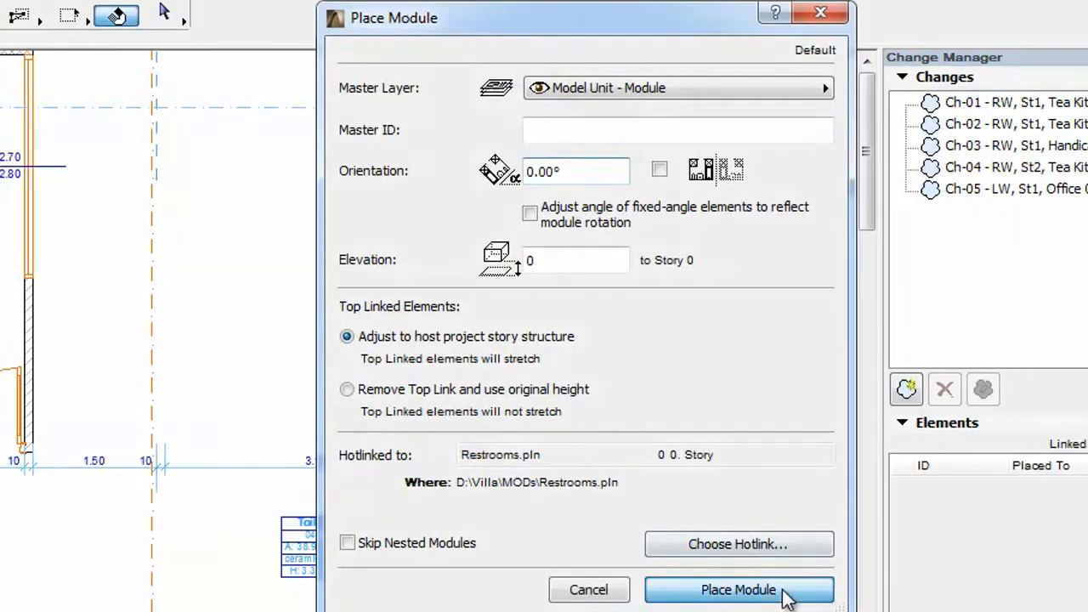
left_click(737, 588)
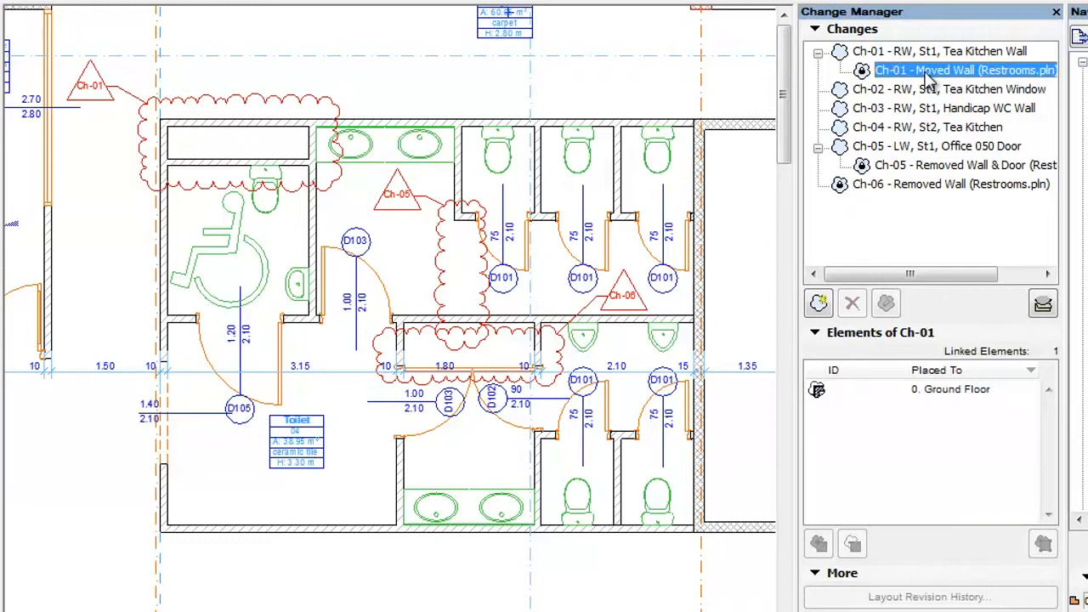
left_click(950, 184)
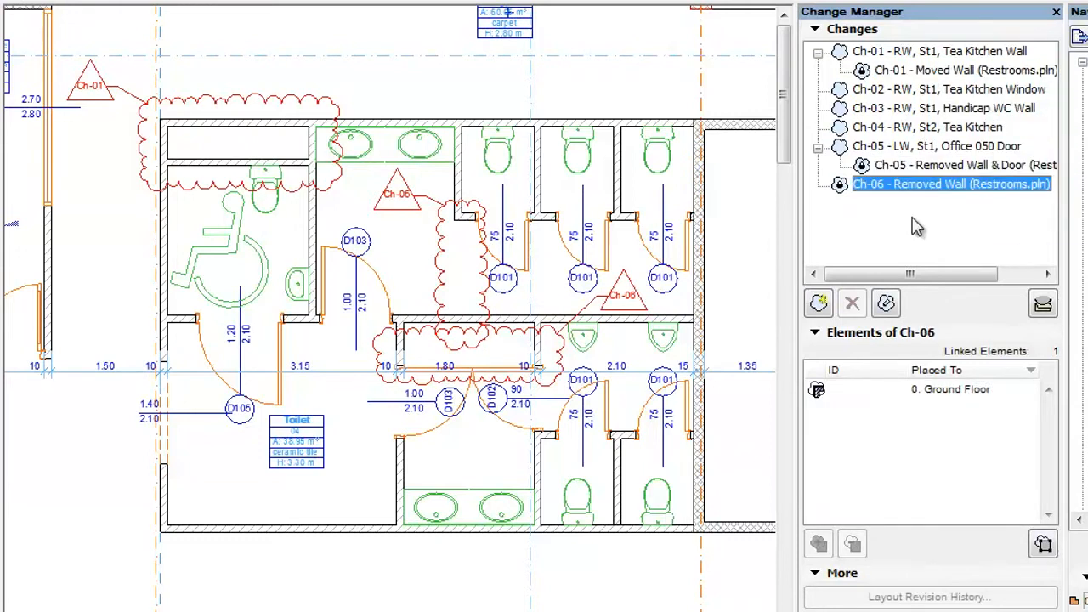
mouse_move(847, 204)
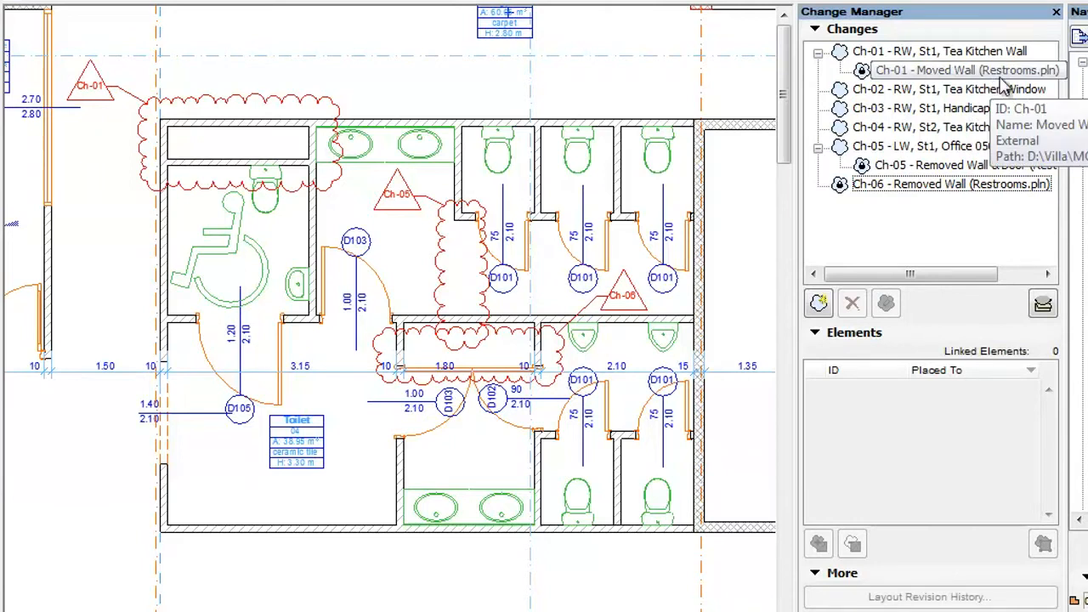
mouse_move(1017, 204)
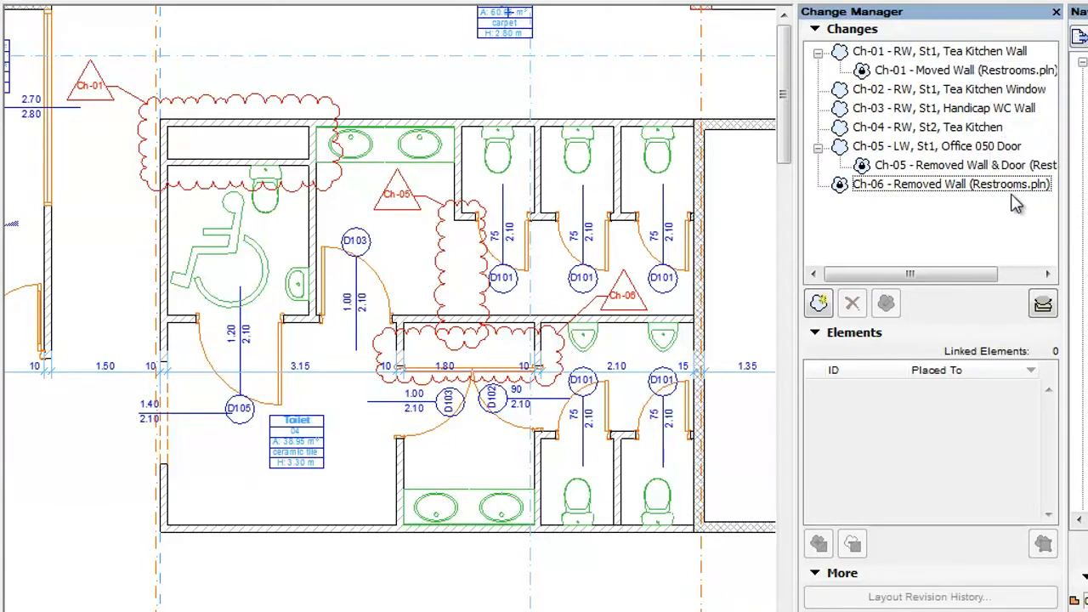
mouse_move(955, 221)
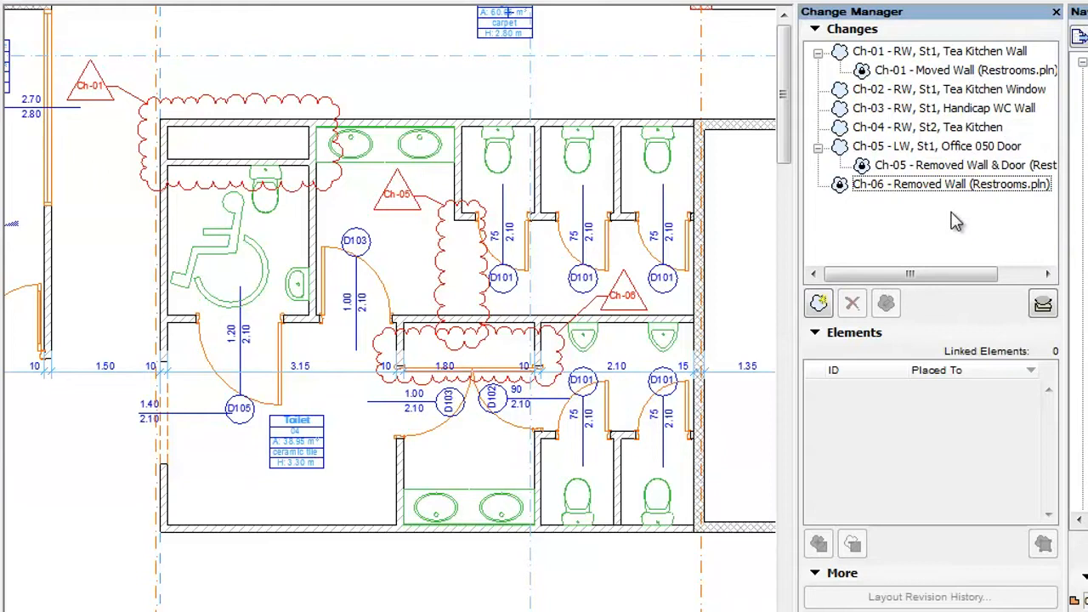
mouse_move(949, 223)
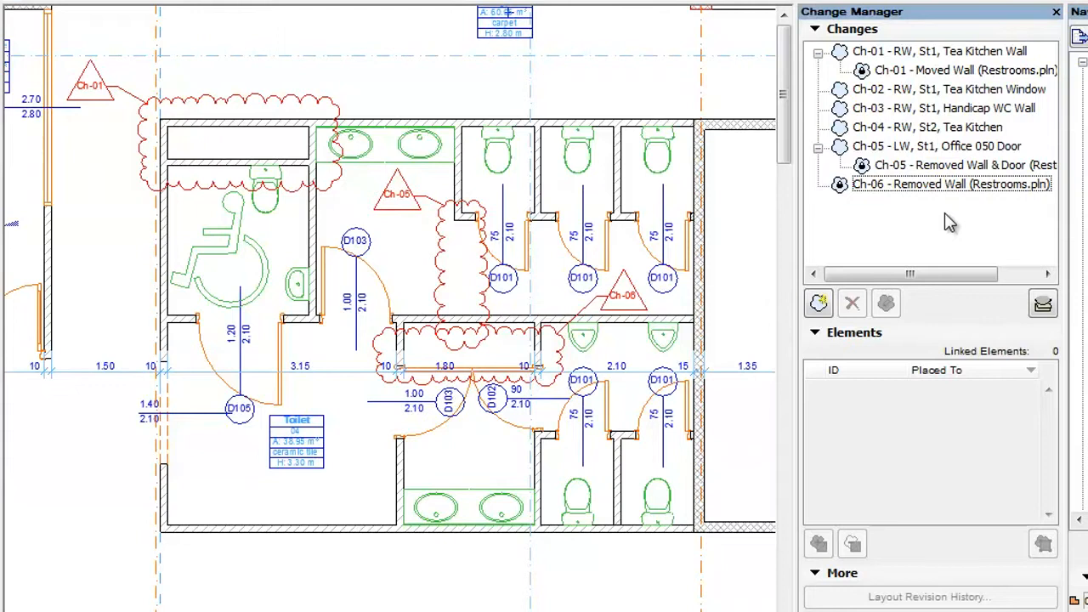
left_click(966, 70)
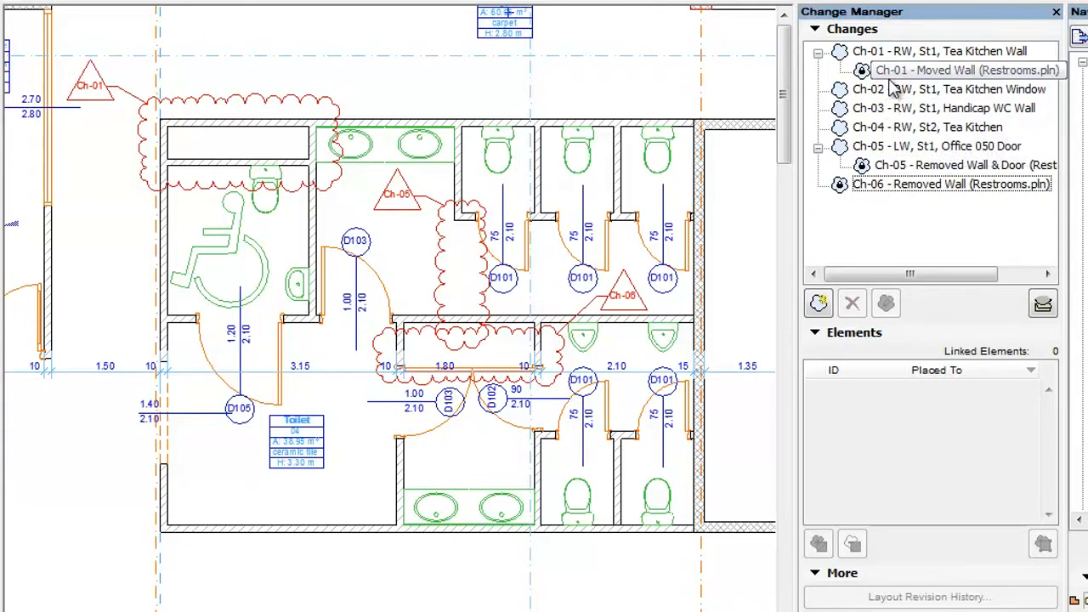
mouse_move(863, 70)
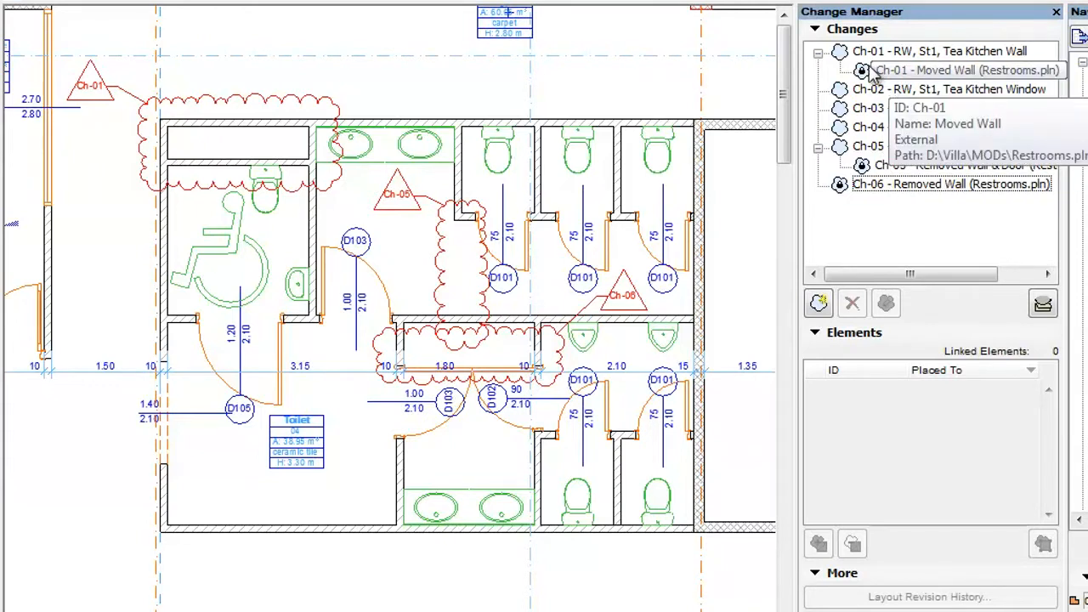
mouse_move(867, 51)
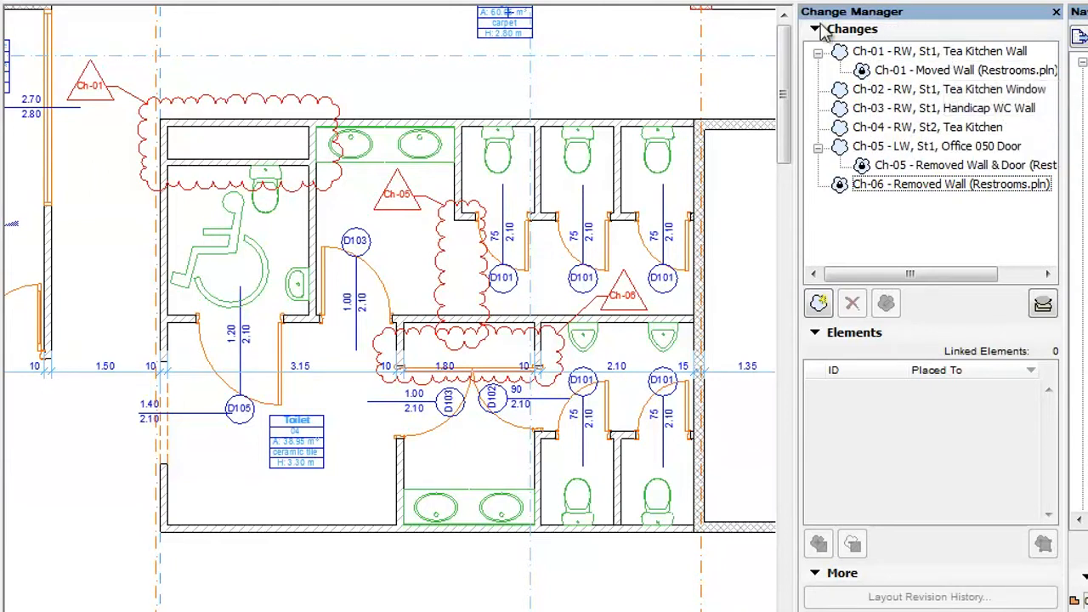
mouse_move(965, 70)
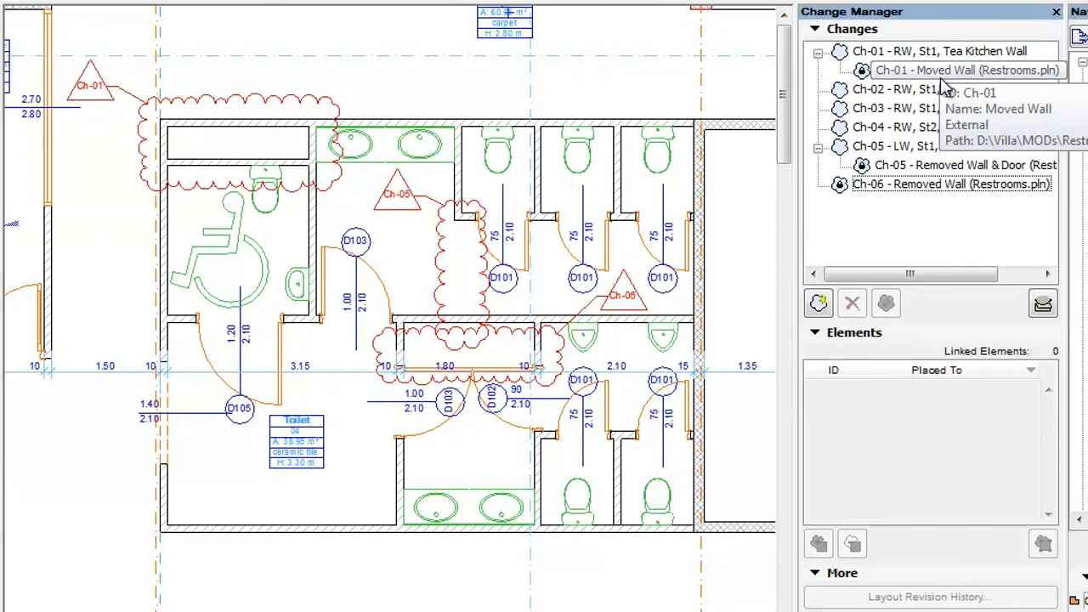
left_click(966, 70)
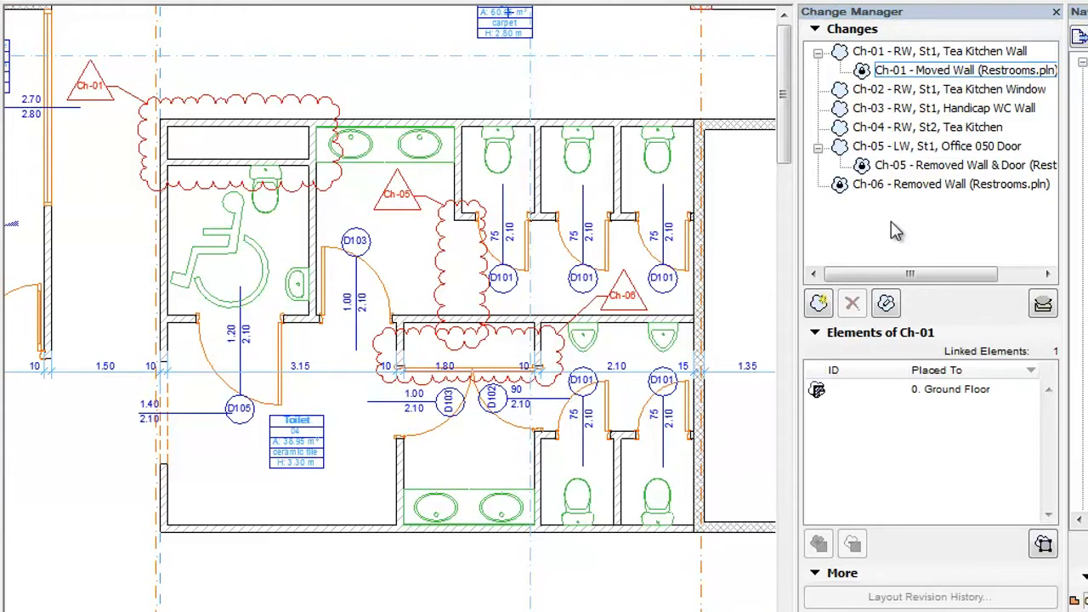
mouse_move(969, 72)
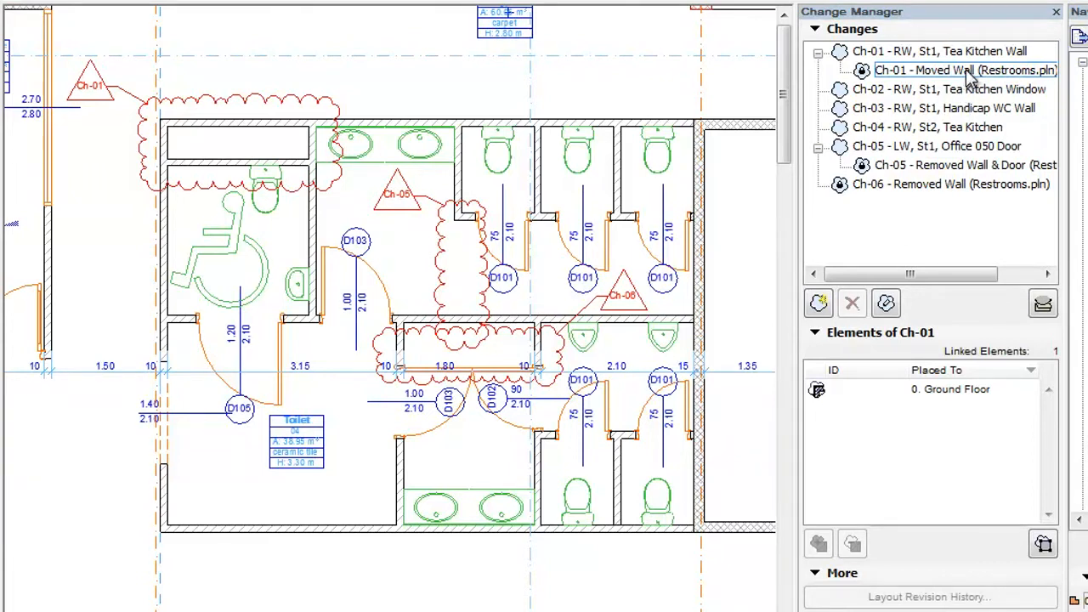
left_click(965, 70)
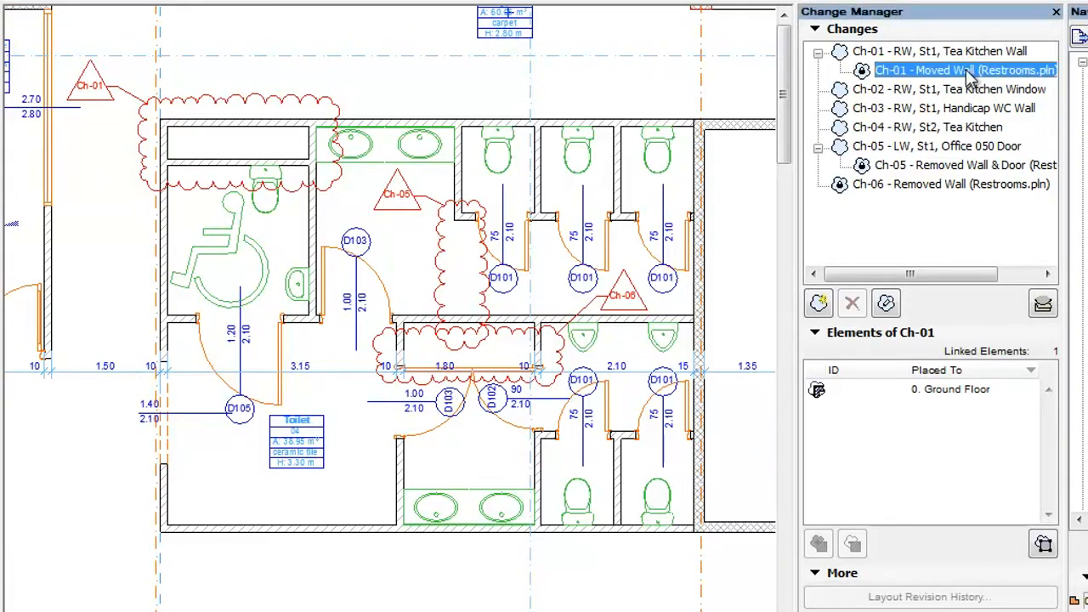
double_click(966, 70)
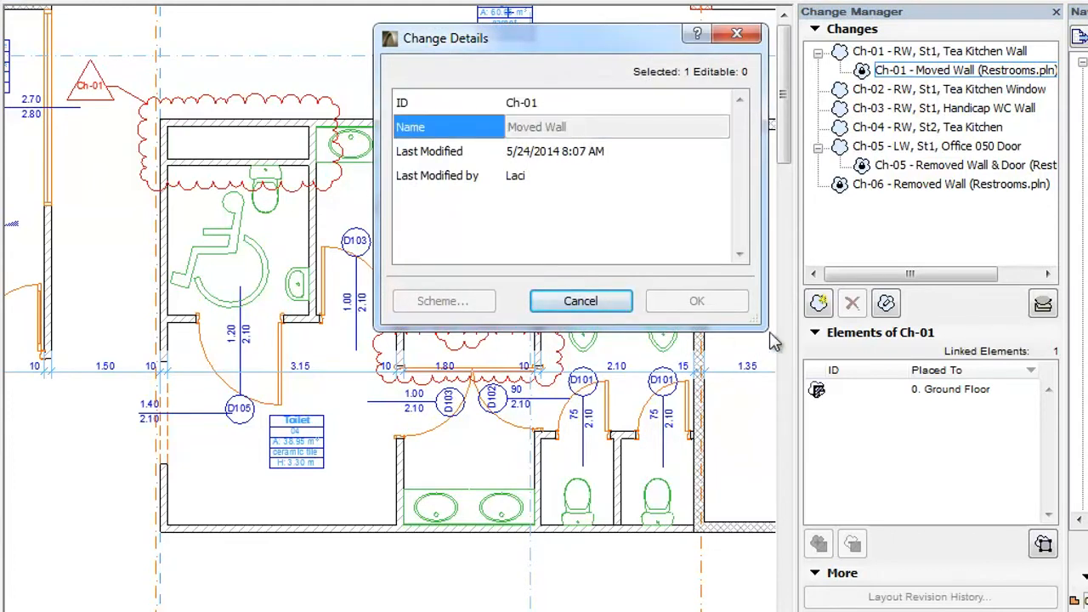
left_click(581, 300)
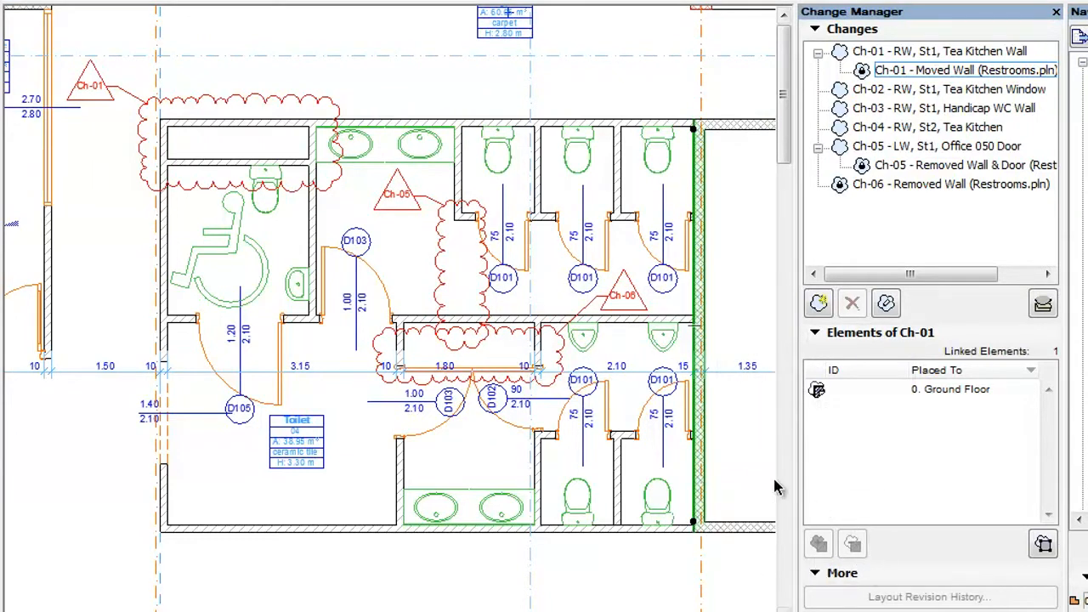
Select the ground-floor wall element linked to change Ch-01.
left_click(927, 389)
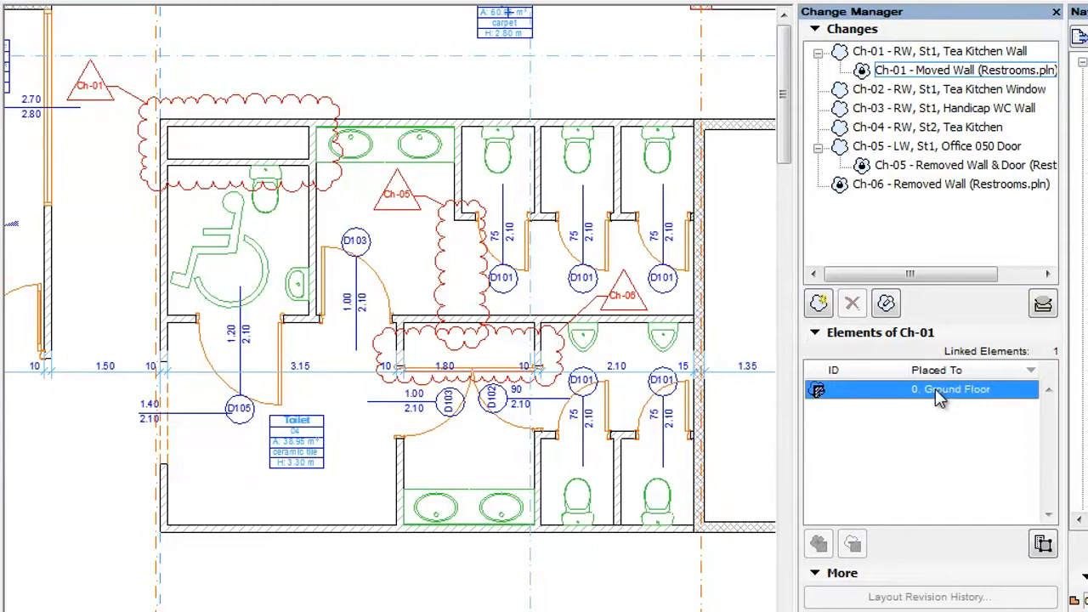
mouse_move(914, 558)
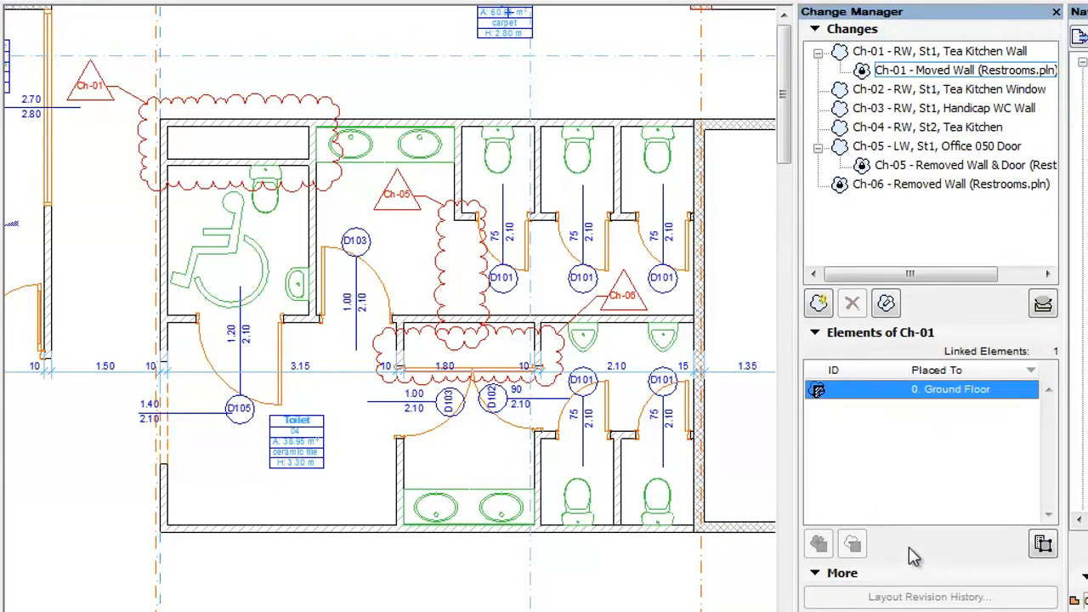
mouse_move(847, 552)
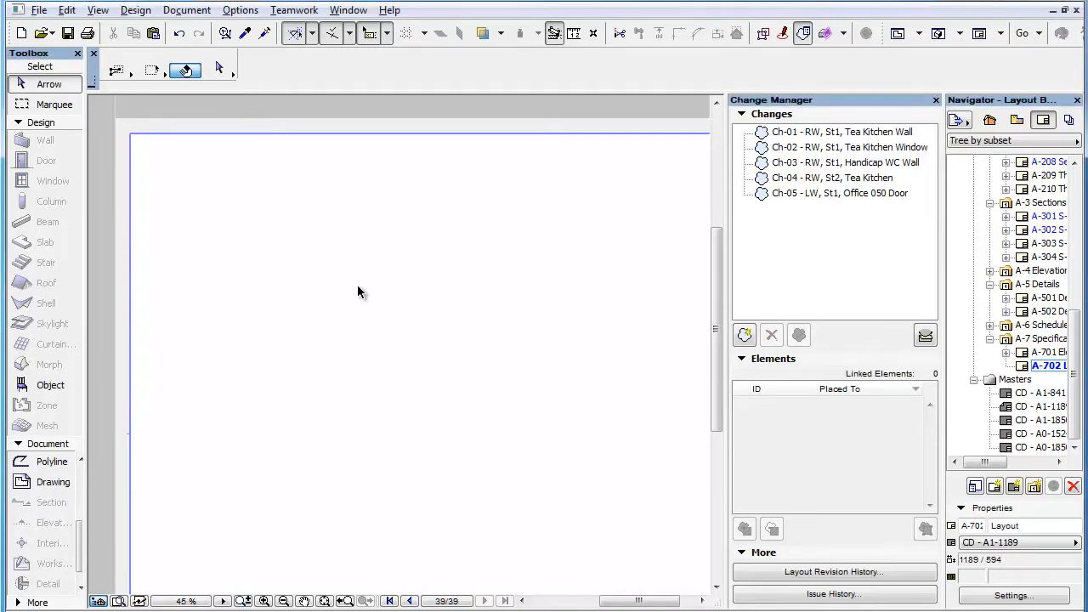
Start a new drawing on the layout sourced from the external file Restrooms.pln and list its views.
left_click(53, 483)
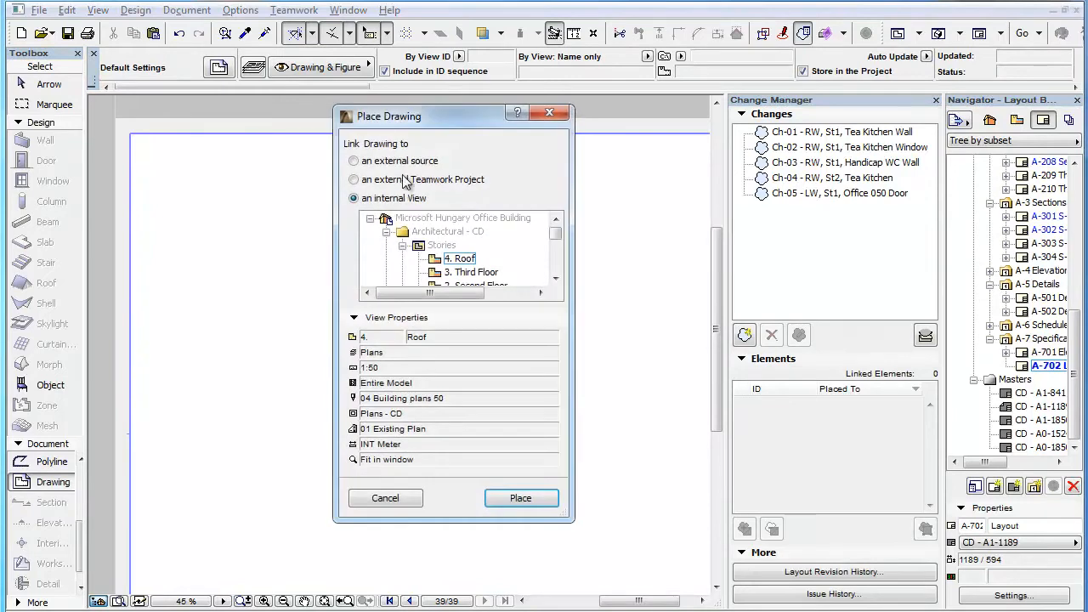
left_click(353, 160)
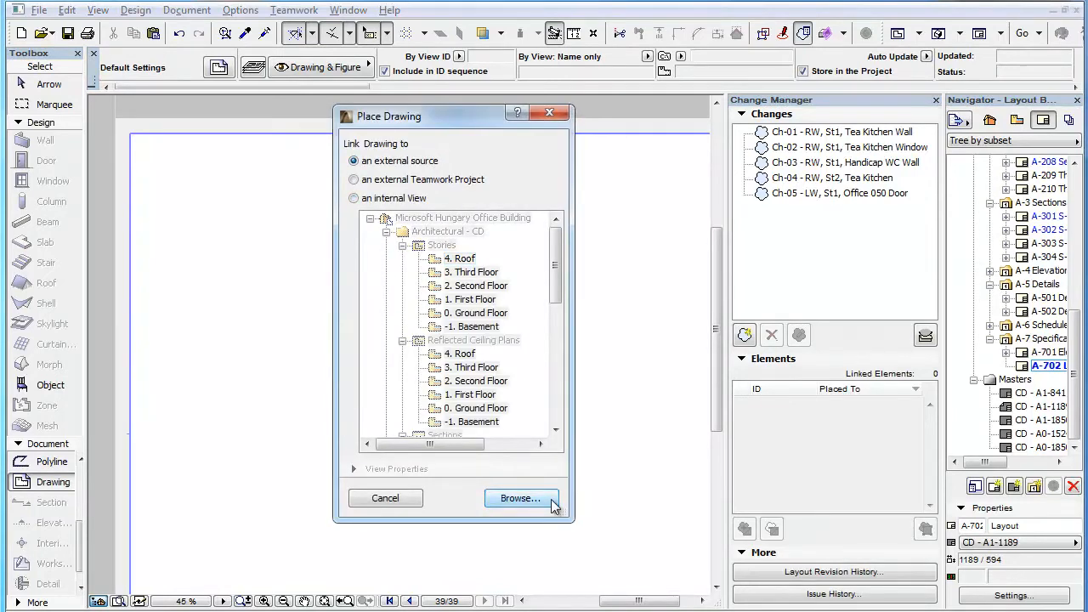
left_click(520, 498)
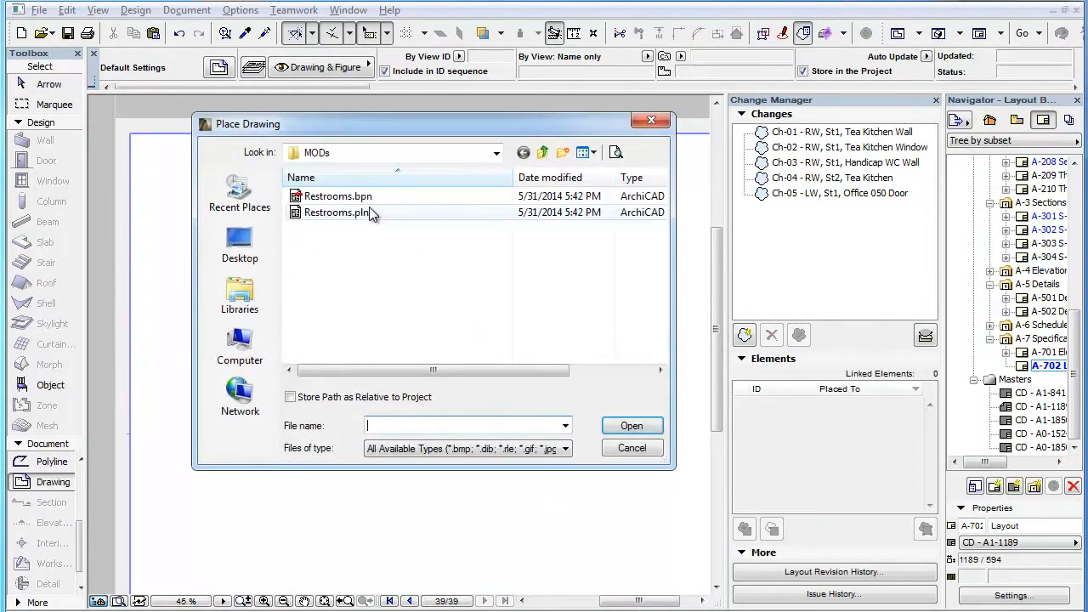
left_click(338, 212)
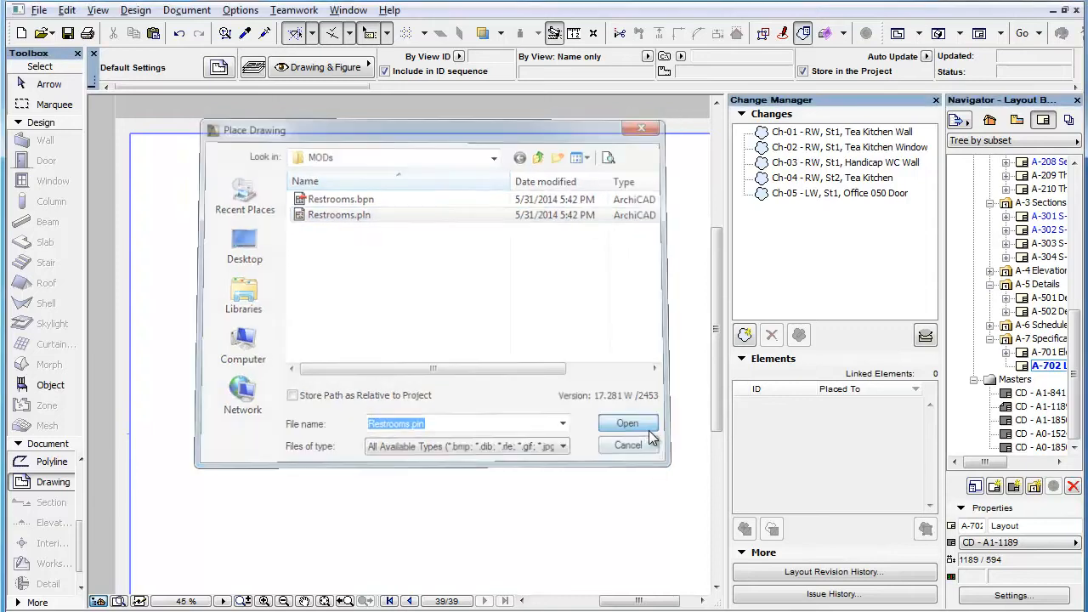
left_click(627, 424)
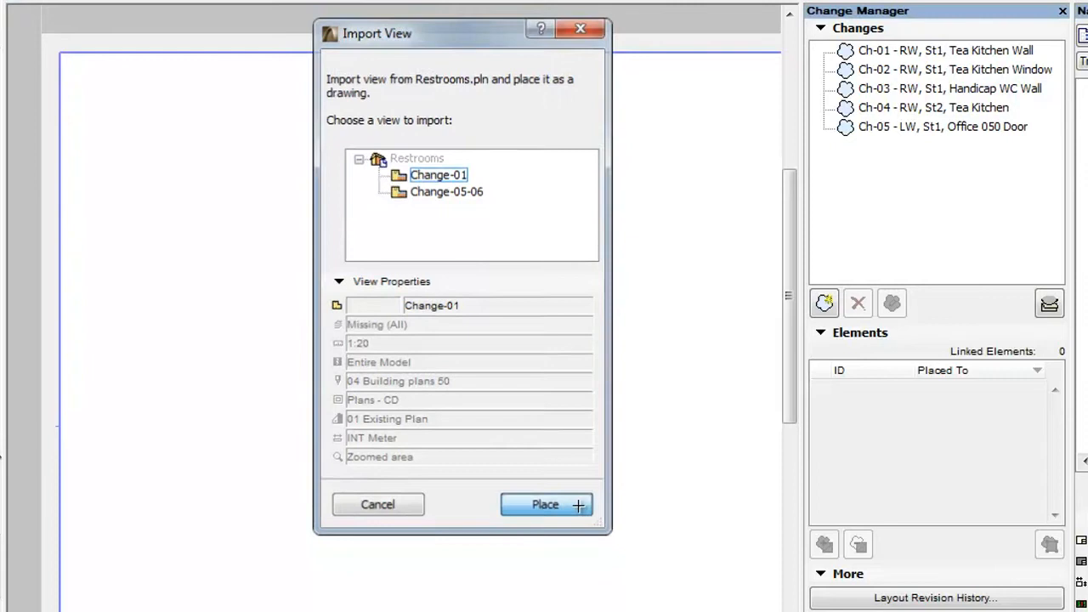
Place the Change-01 view of Restrooms.pln as a drawing on the layout, bringing in its Moved Wall change.
left_click(544, 503)
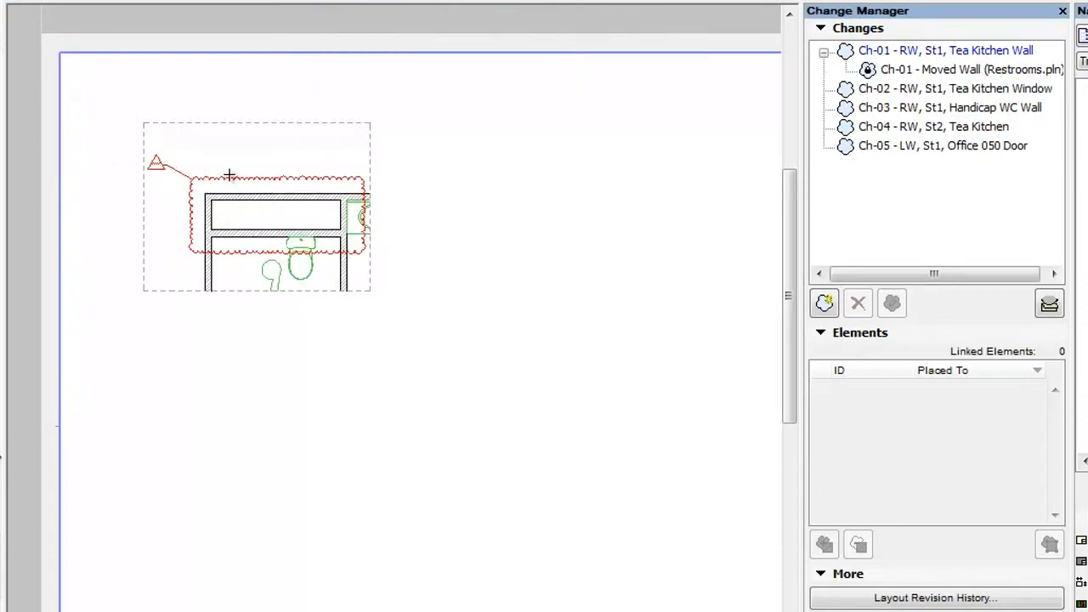
mouse_move(881, 97)
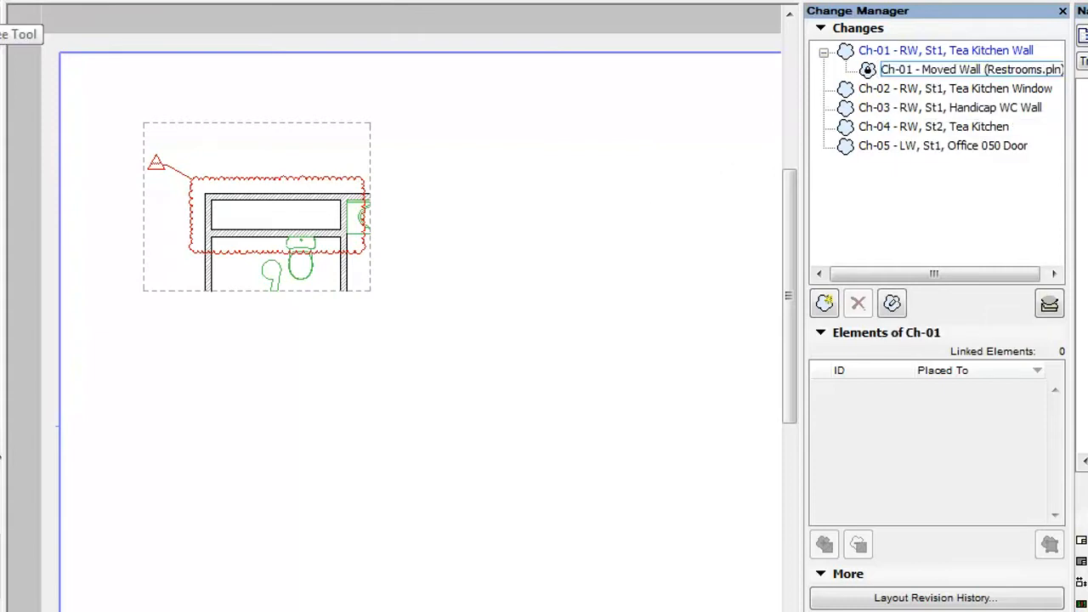
left_click(255, 204)
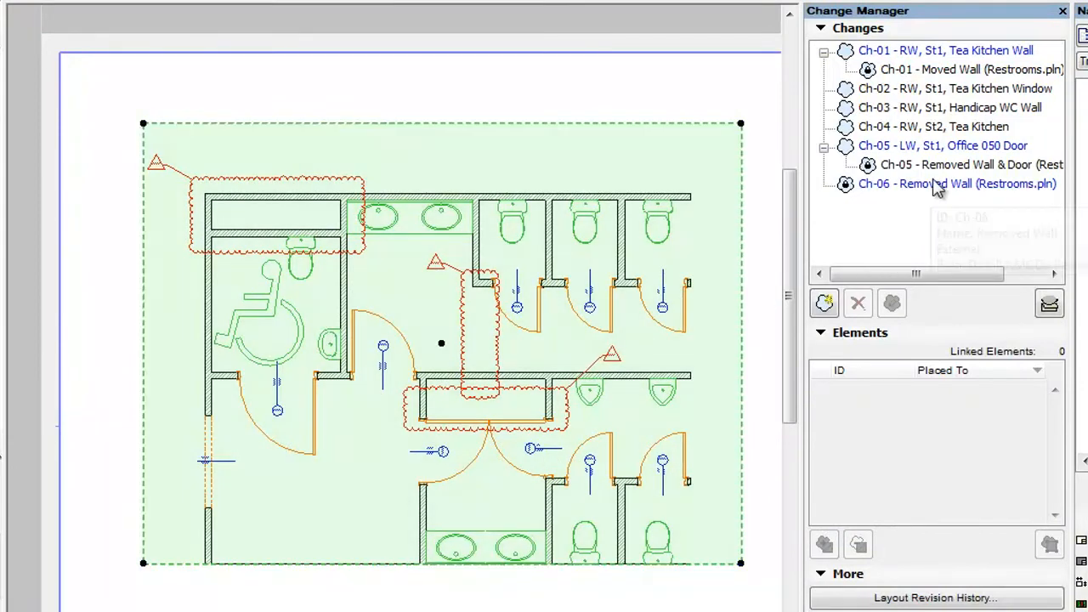
left_click(973, 164)
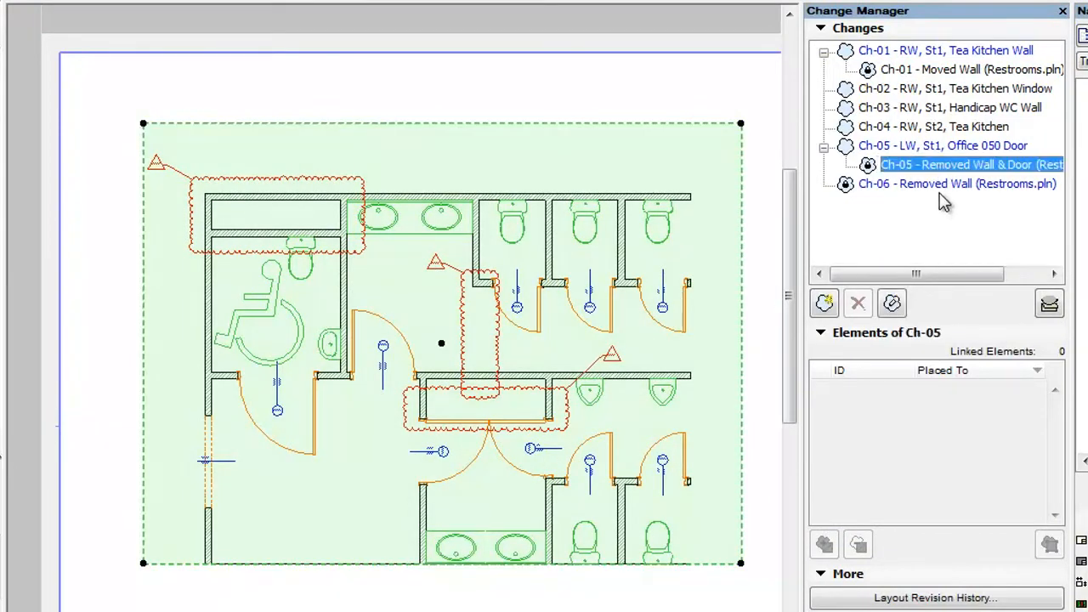
left_click(957, 184)
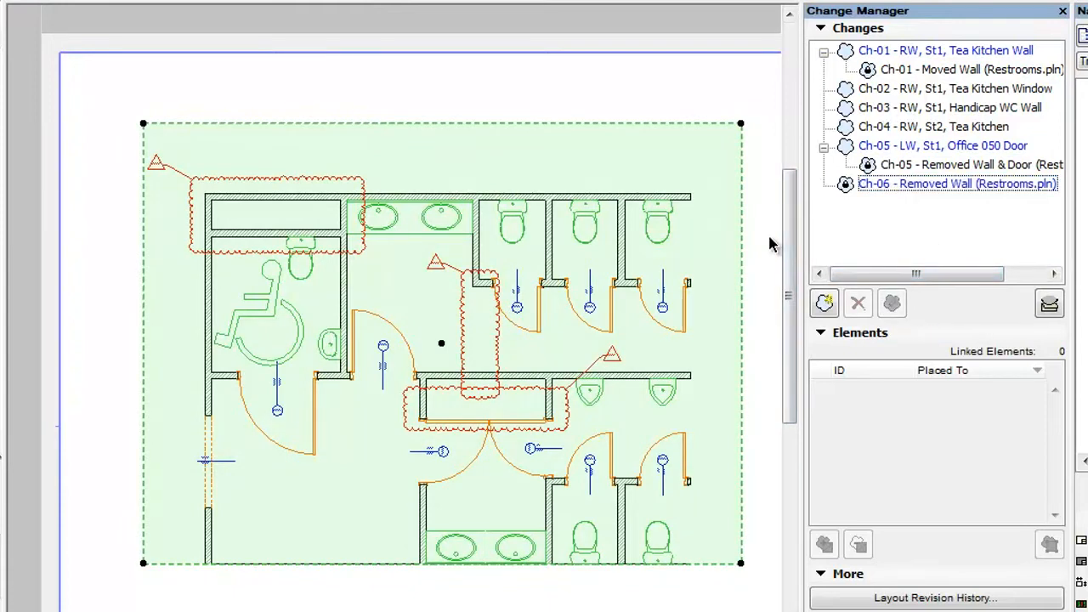
mouse_move(332, 286)
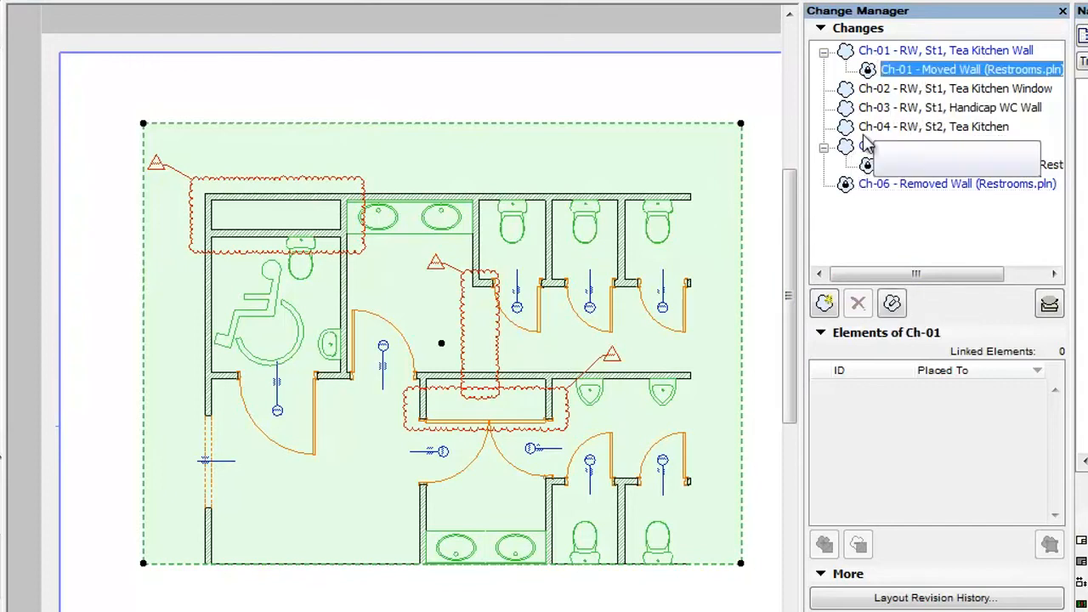
left_click(822, 146)
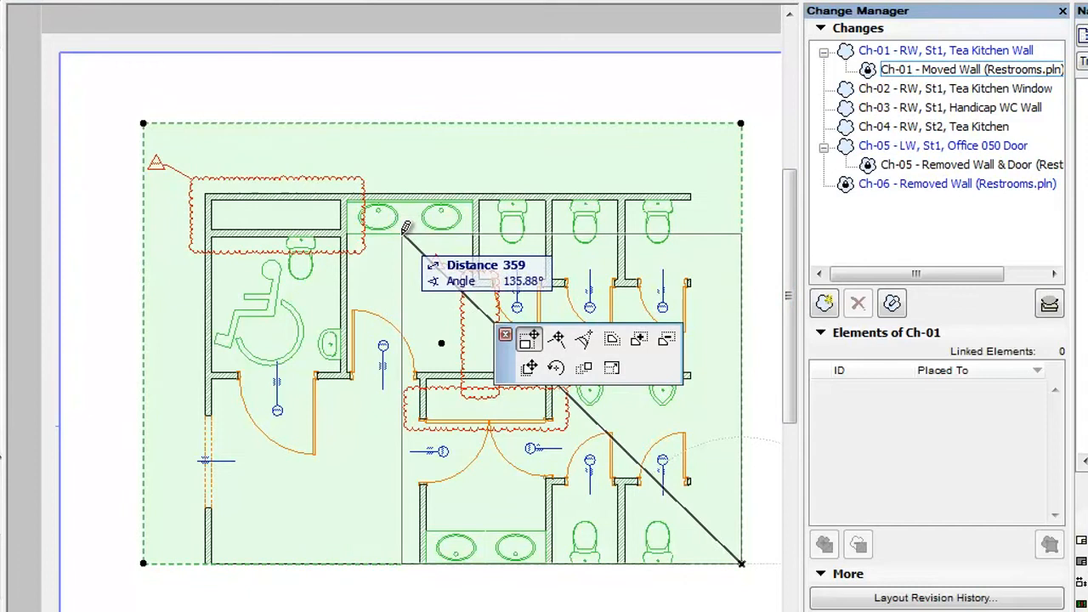
Select the placed restroom drawing to reach its source view.
left_click(955, 68)
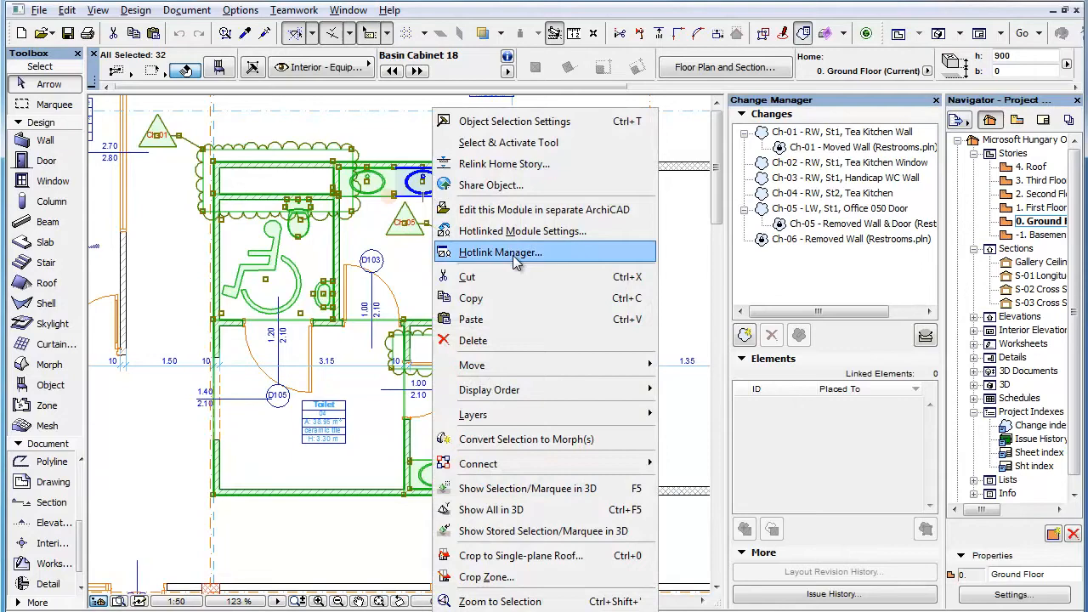
Update the Restrooms.pln hotlink via Hotlink Manager and select the new Ch-07 Moved Opening change.
left_click(500, 251)
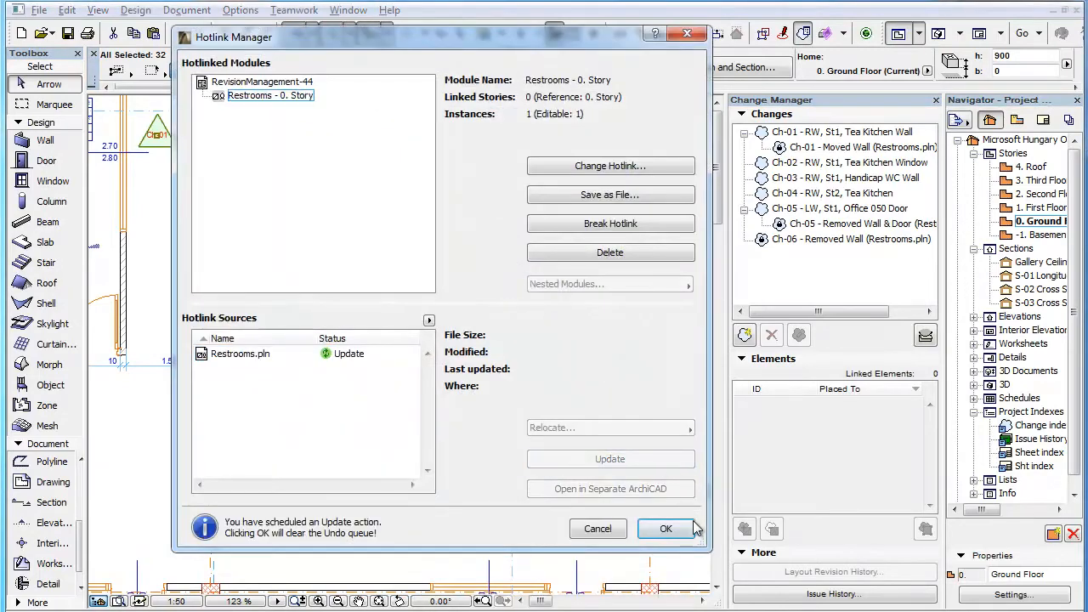
left_click(666, 528)
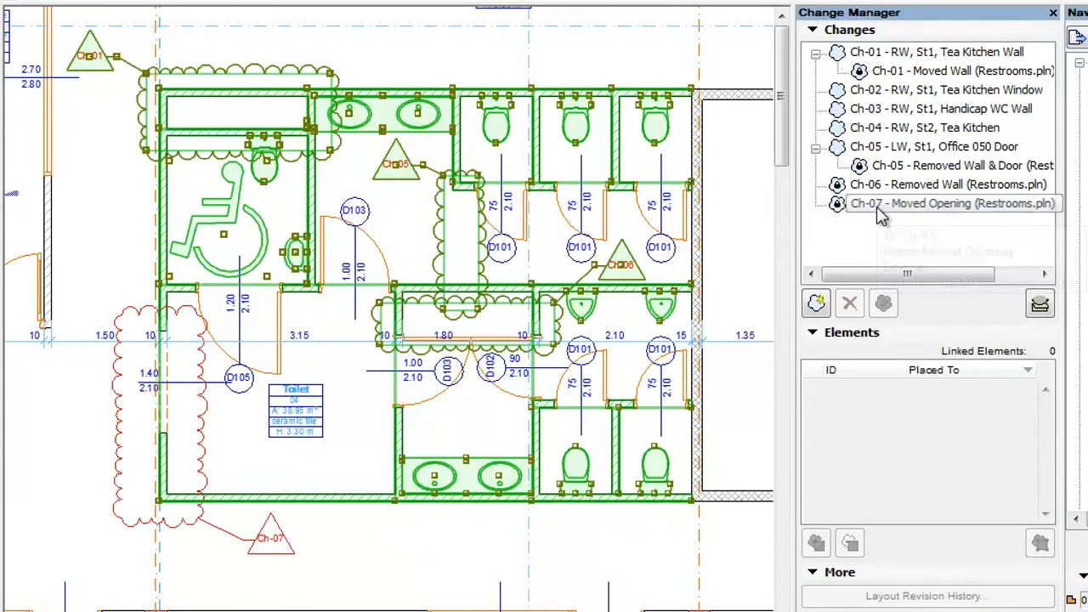
left_click(935, 204)
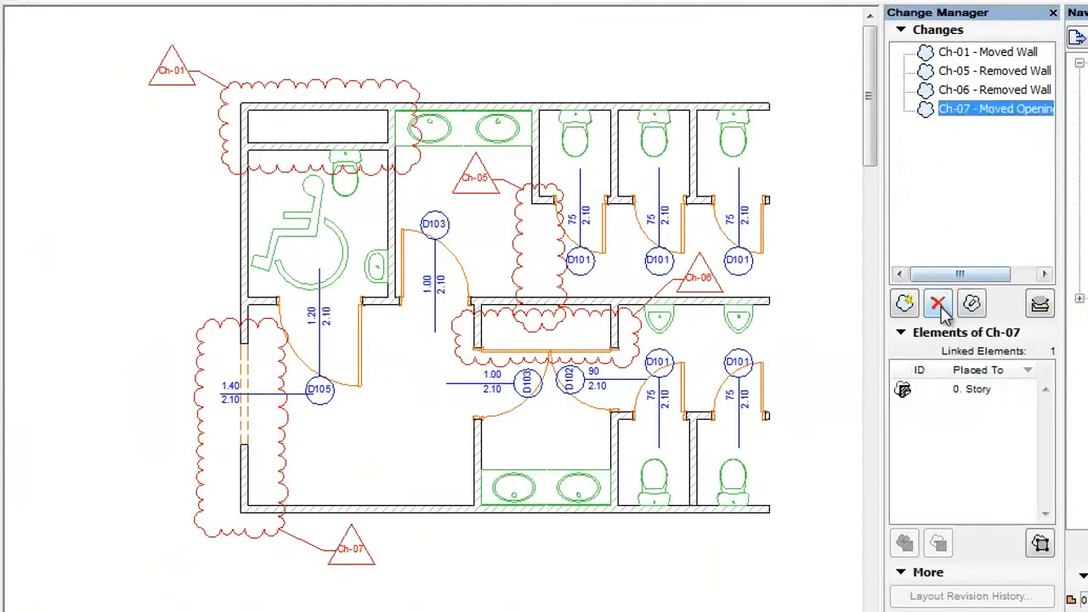
Delete the Ch-07 moved-opening change from the Restrooms source project's Change Manager.
left_click(938, 303)
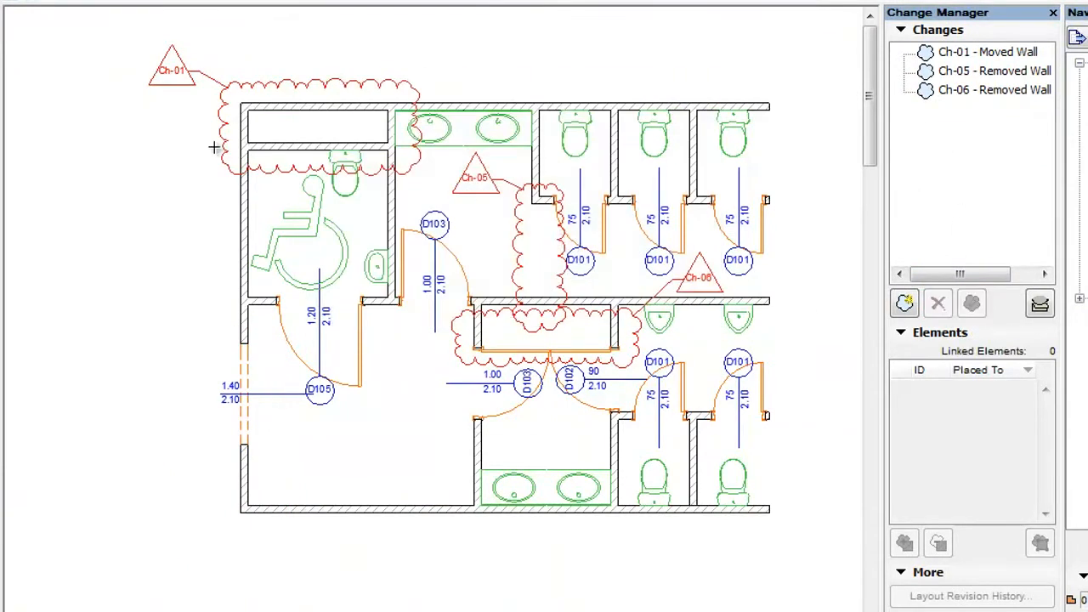
left_click(37, 10)
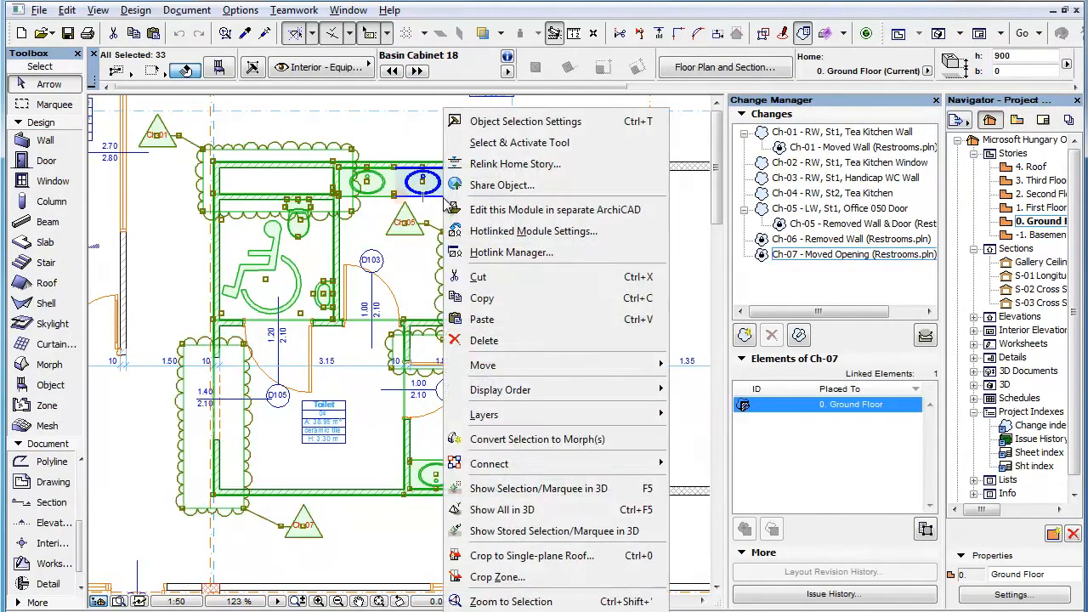
Update the modified Restrooms.pln hotlink so Ch-07 disappears, leaving Ch-01 to Ch-06, then deselect the module.
left_click(510, 252)
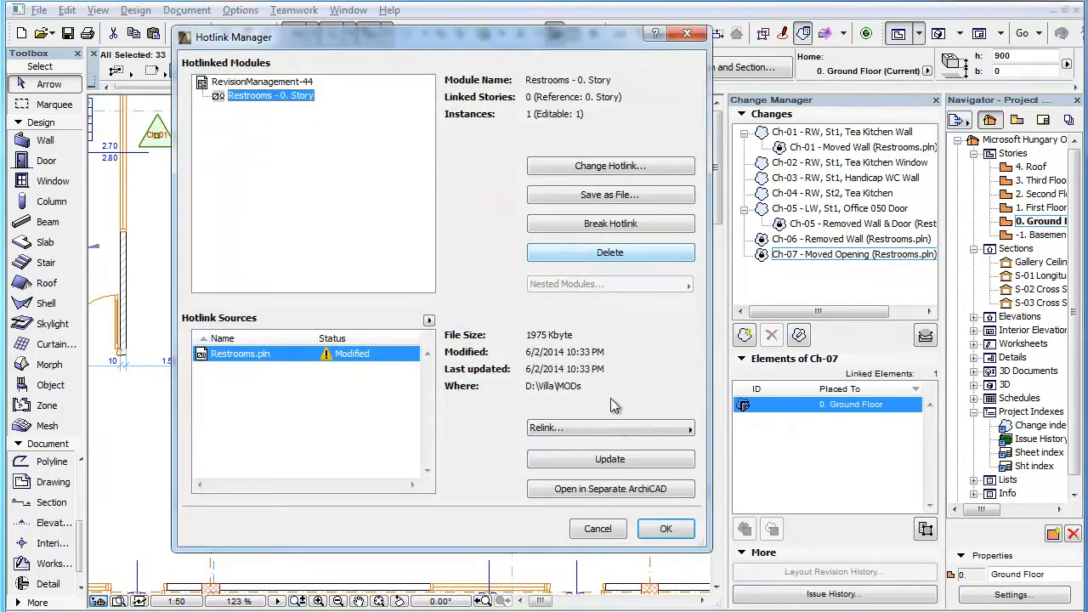
left_click(609, 459)
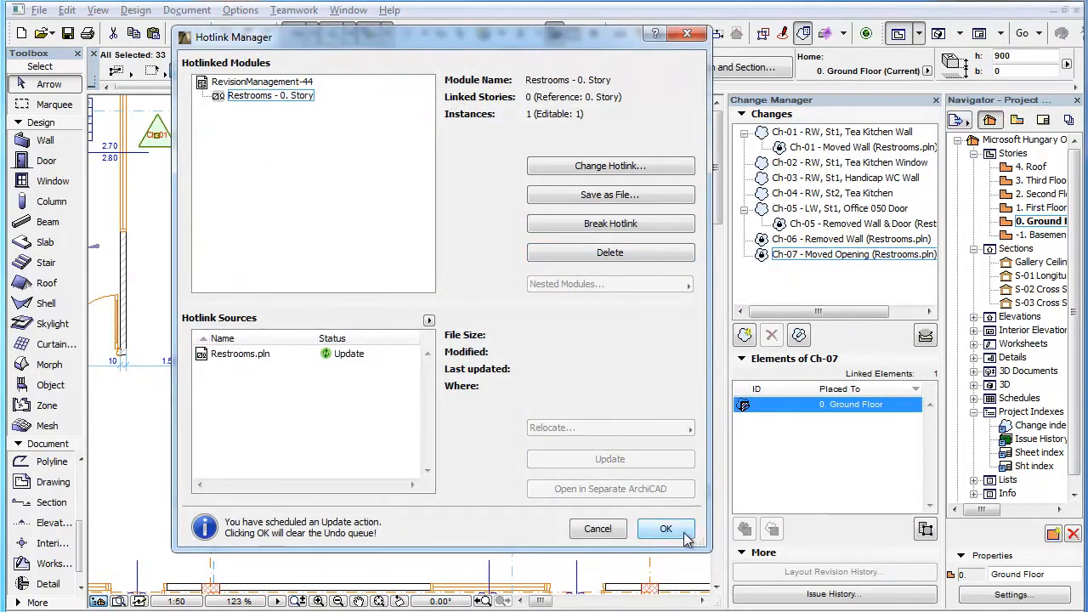
left_click(666, 528)
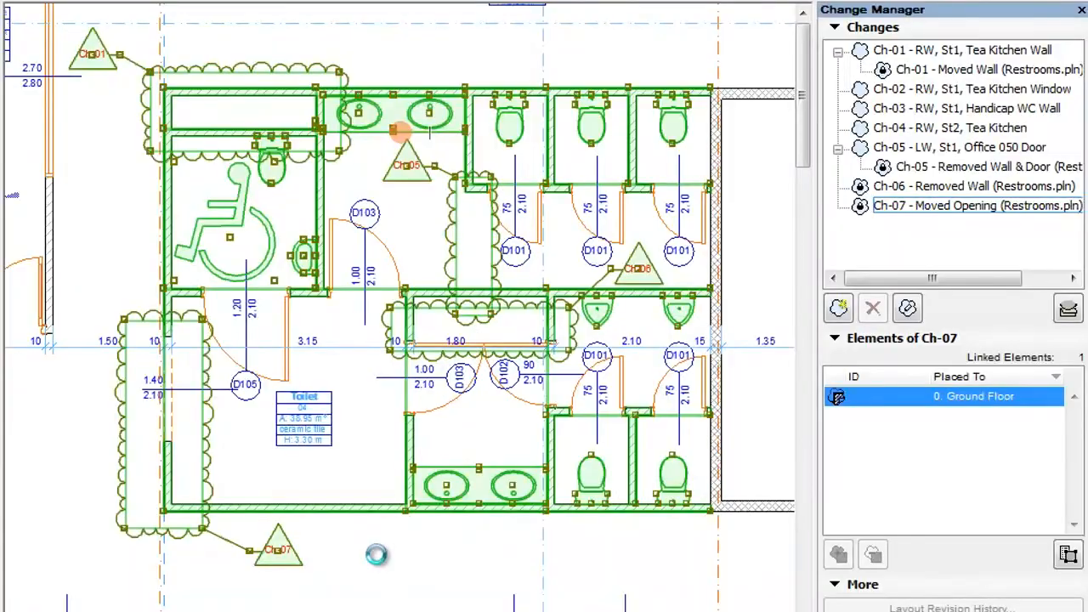
left_click(872, 307)
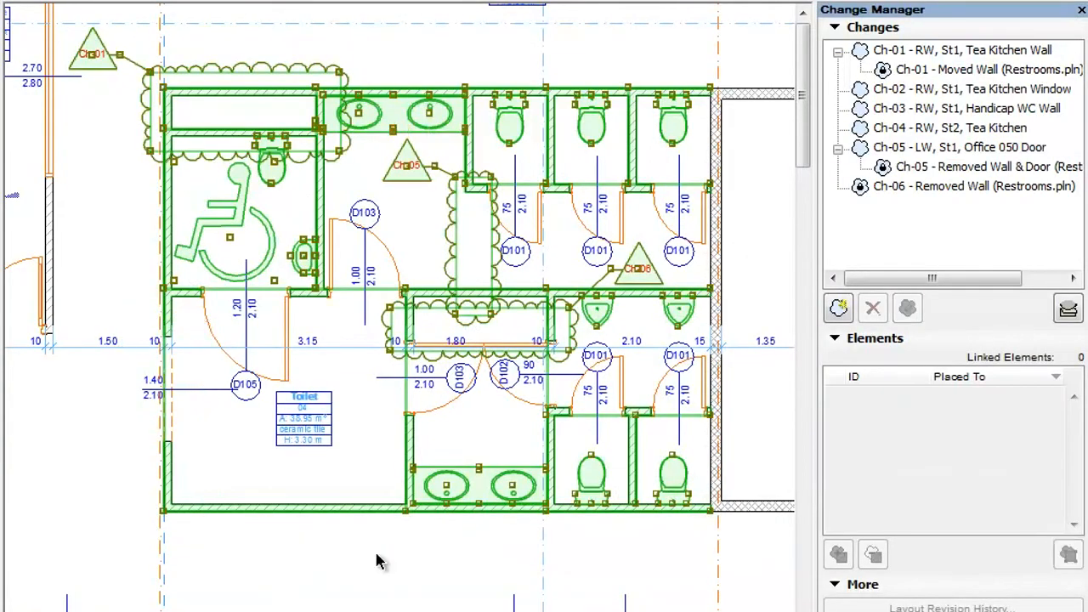
mouse_move(860, 219)
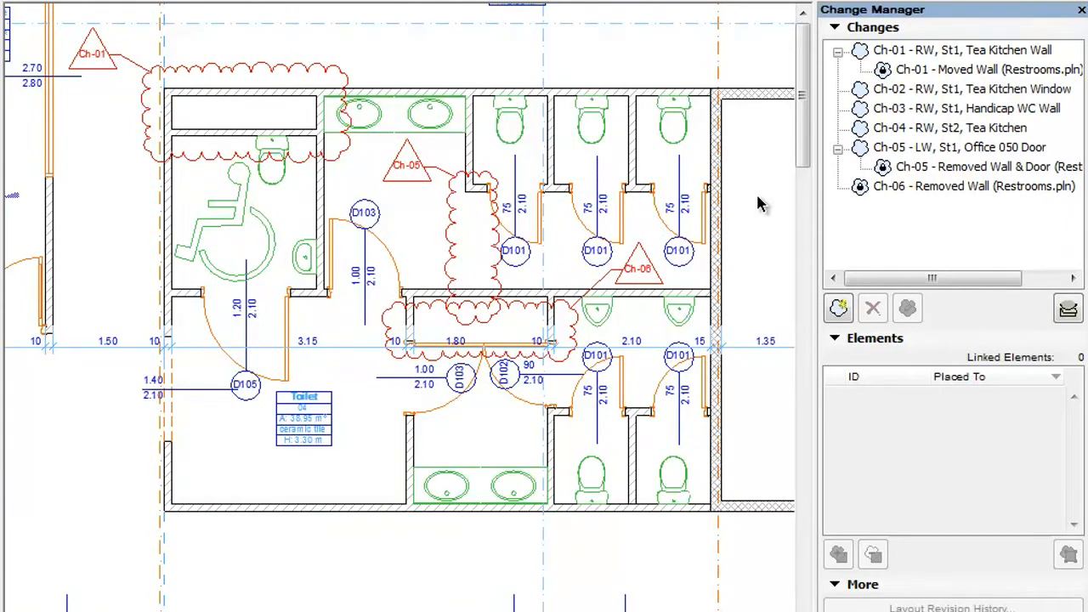
mouse_move(581, 102)
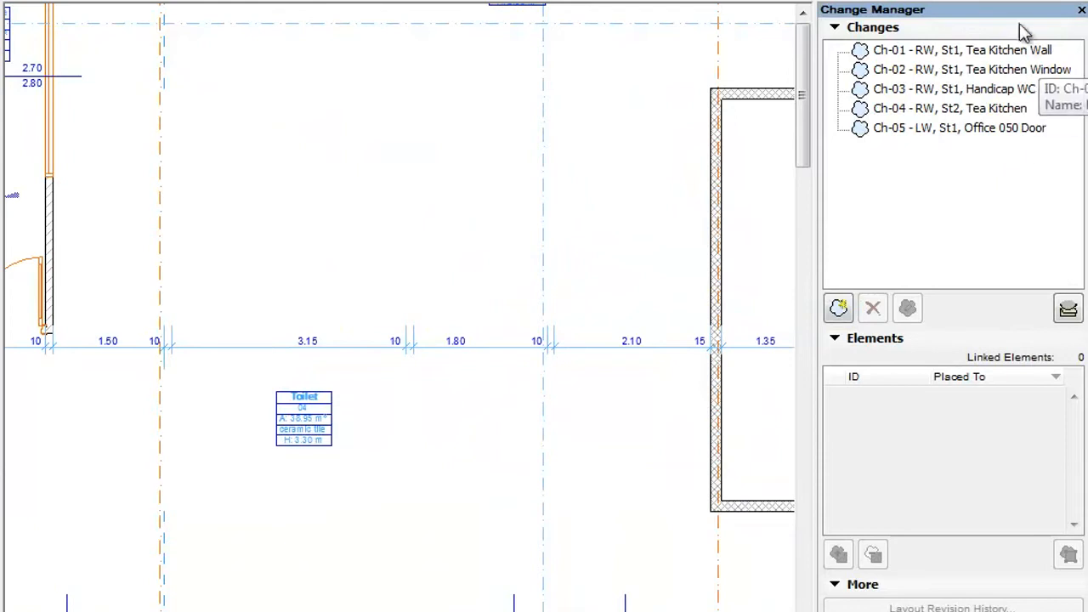
mouse_move(1058, 122)
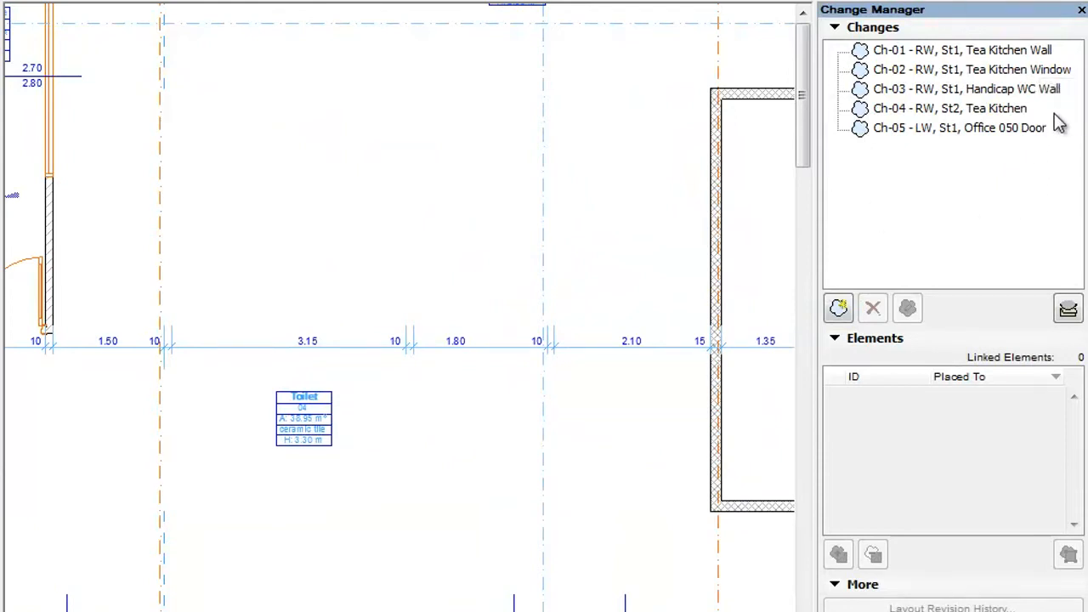
mouse_move(941, 212)
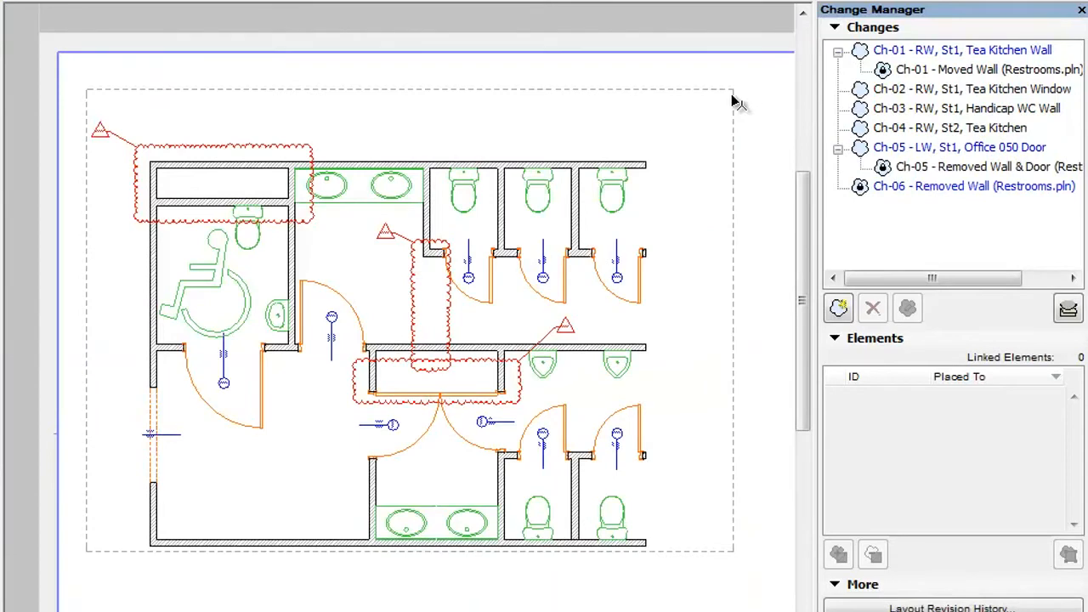
Select the Restrooms drawing placed on the layout sheet.
left_click(409, 319)
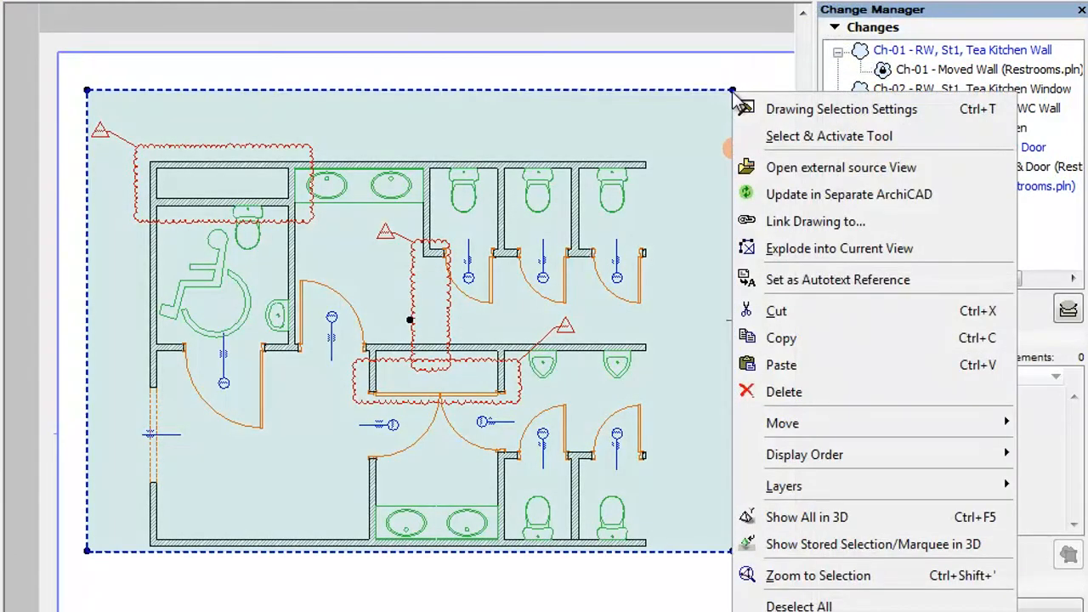
mouse_move(853, 391)
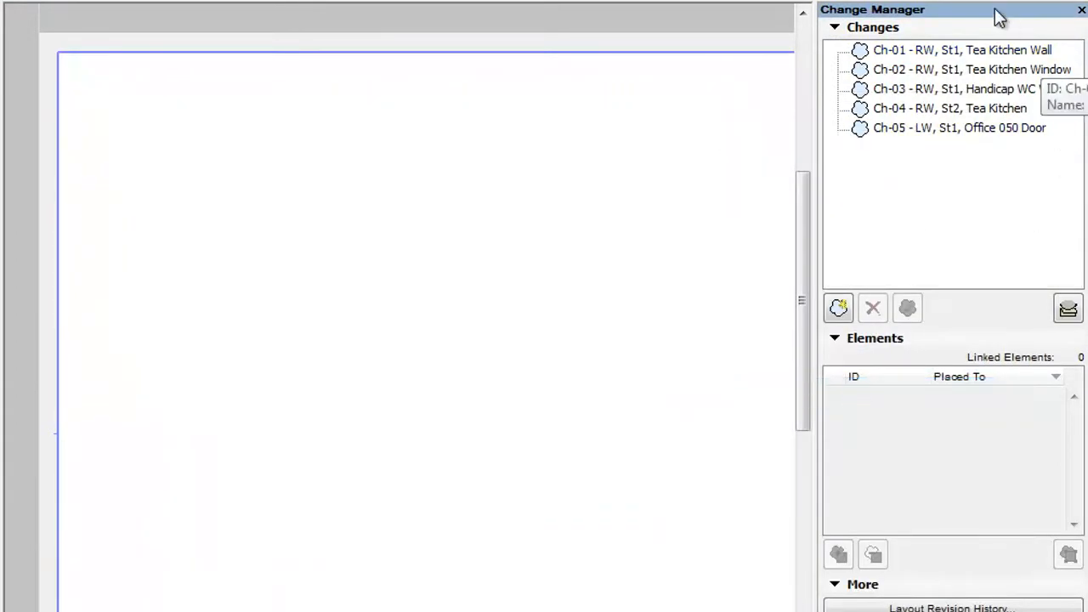
mouse_move(969, 197)
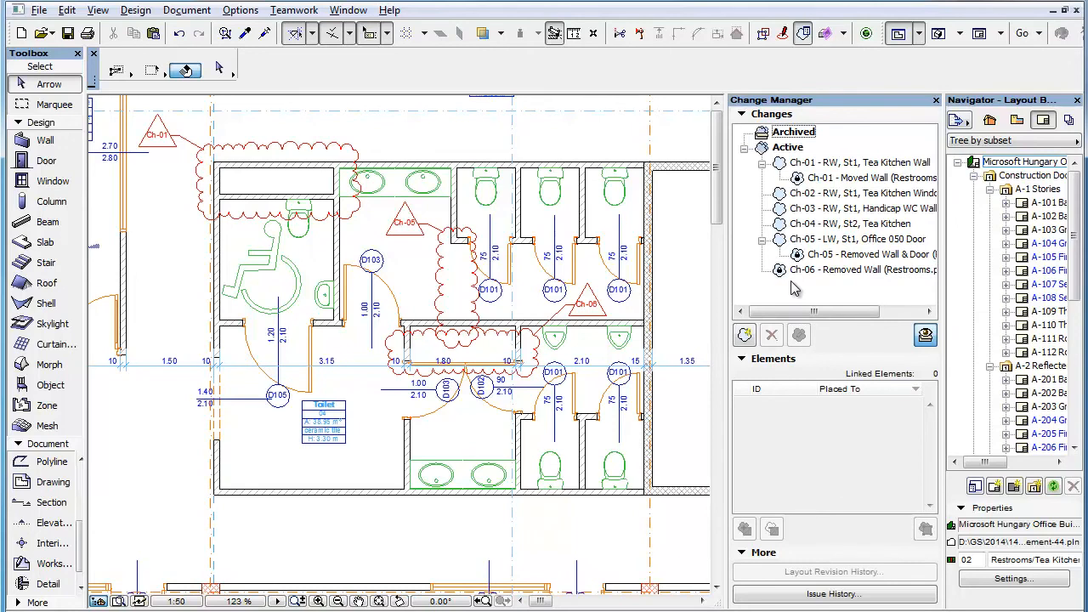
Close issue 02 Restrooms/Tea Kitchens dated 6/2/2014 in Issue History, marking Ch-01 to Ch-06 as issued.
left_click(833, 594)
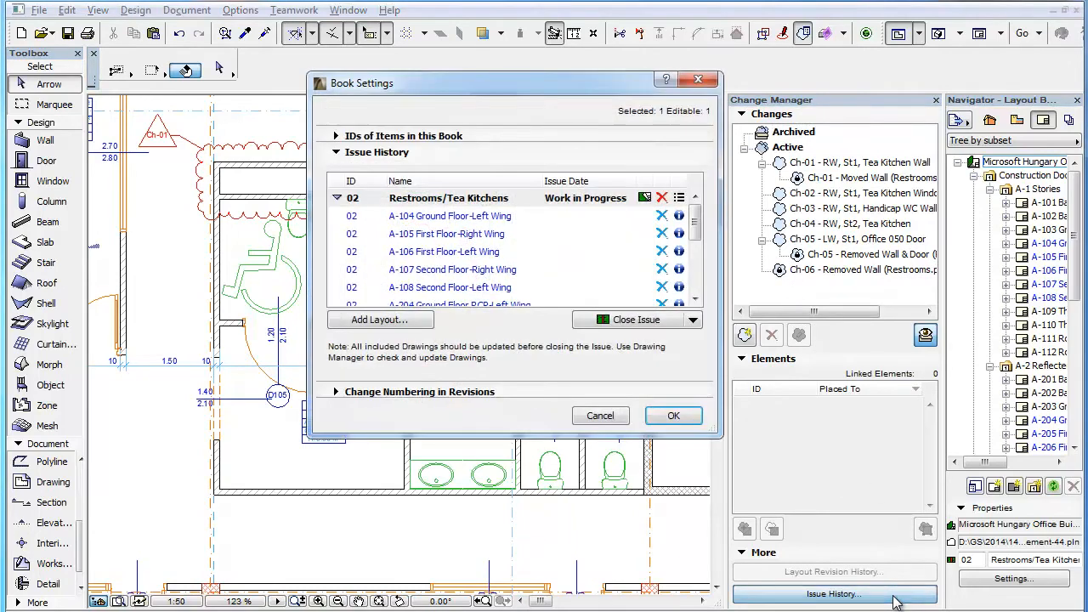
left_click(629, 319)
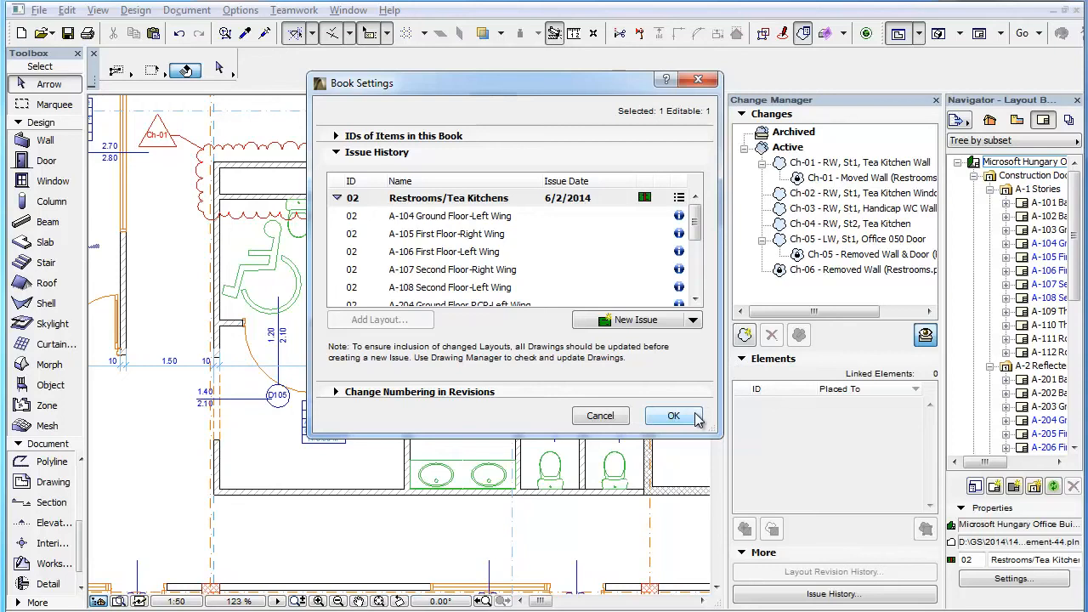
left_click(673, 414)
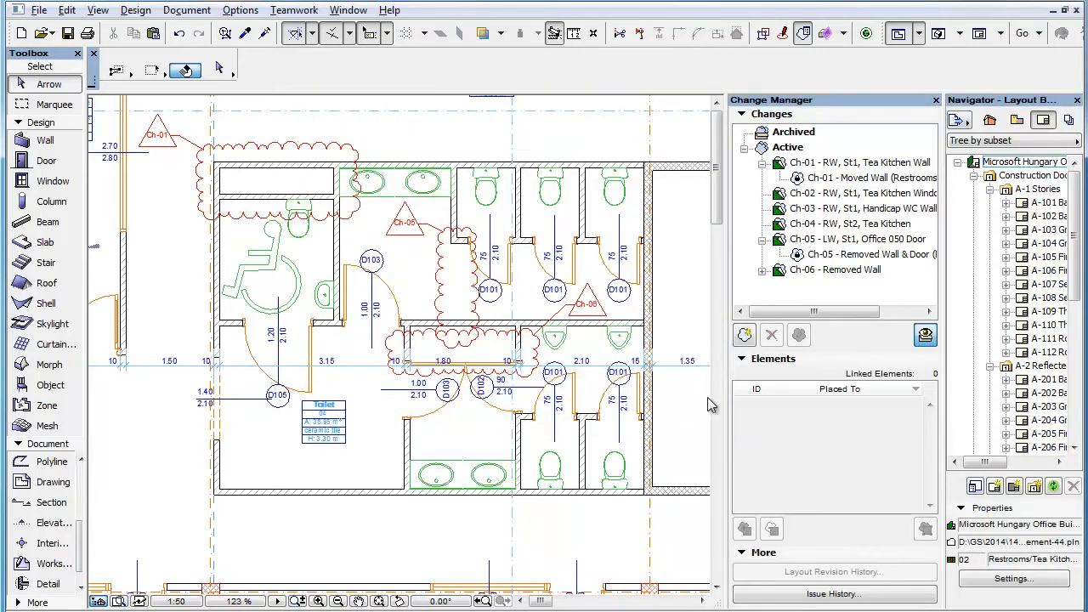
left_click(836, 268)
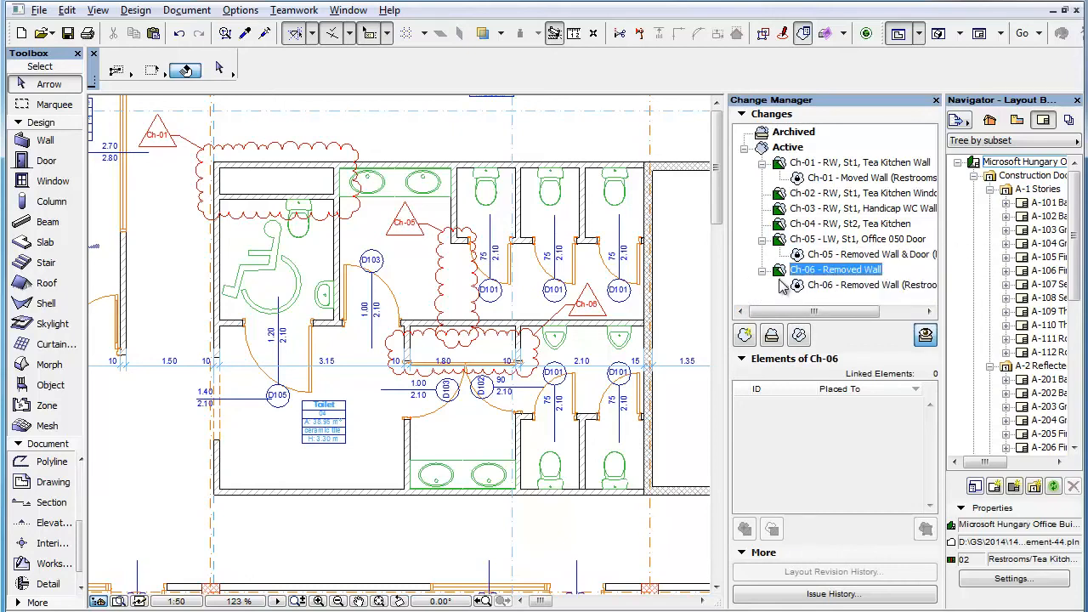
left_click(870, 286)
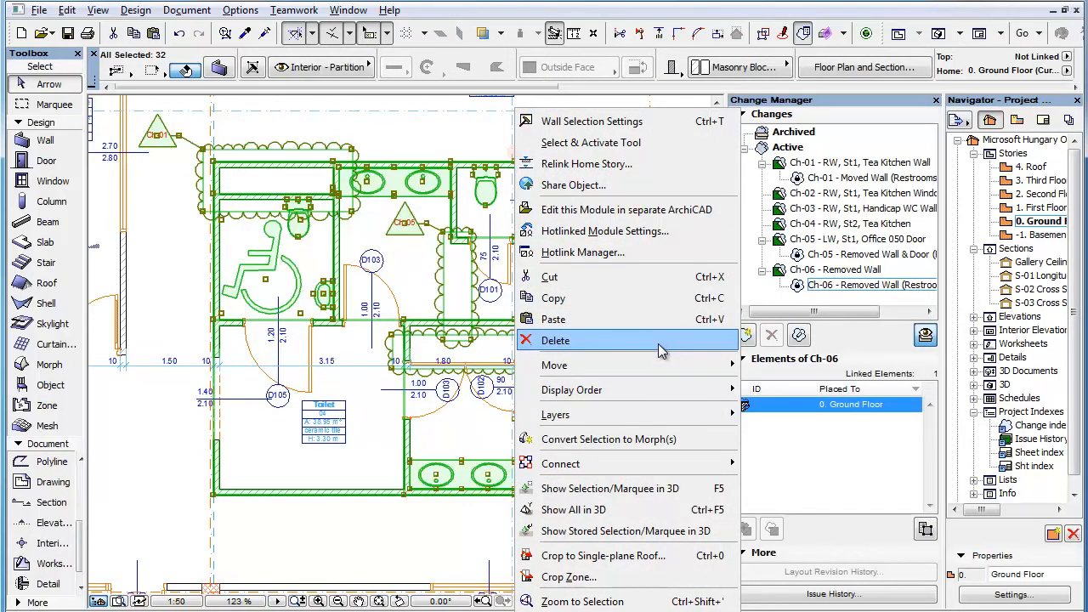
Delete the Restrooms module from the floor plan and select the remaining Ch-06 Removed Wall change.
left_click(554, 340)
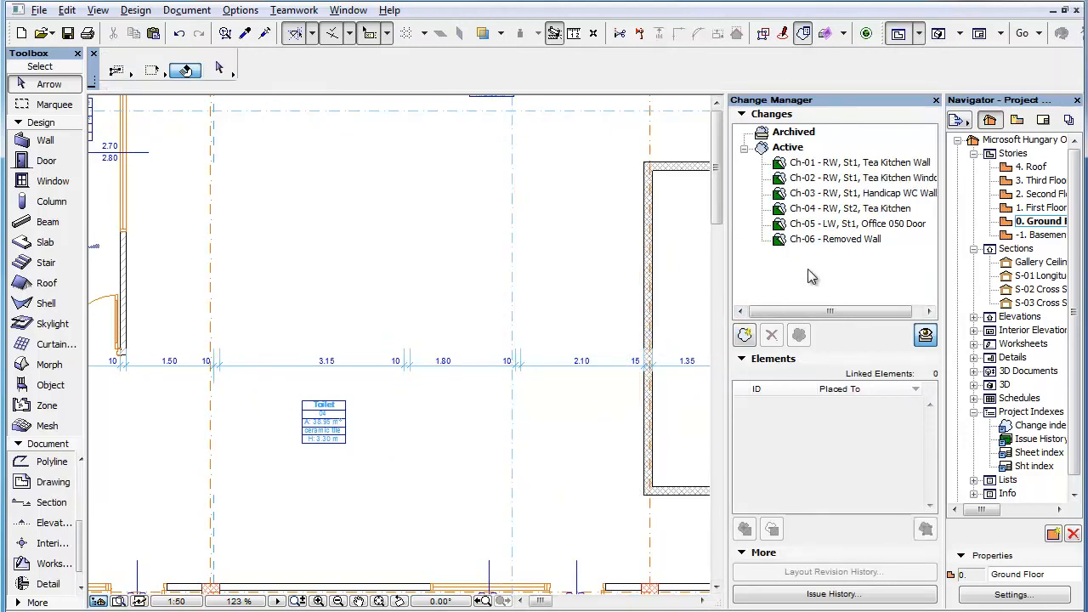
left_click(834, 238)
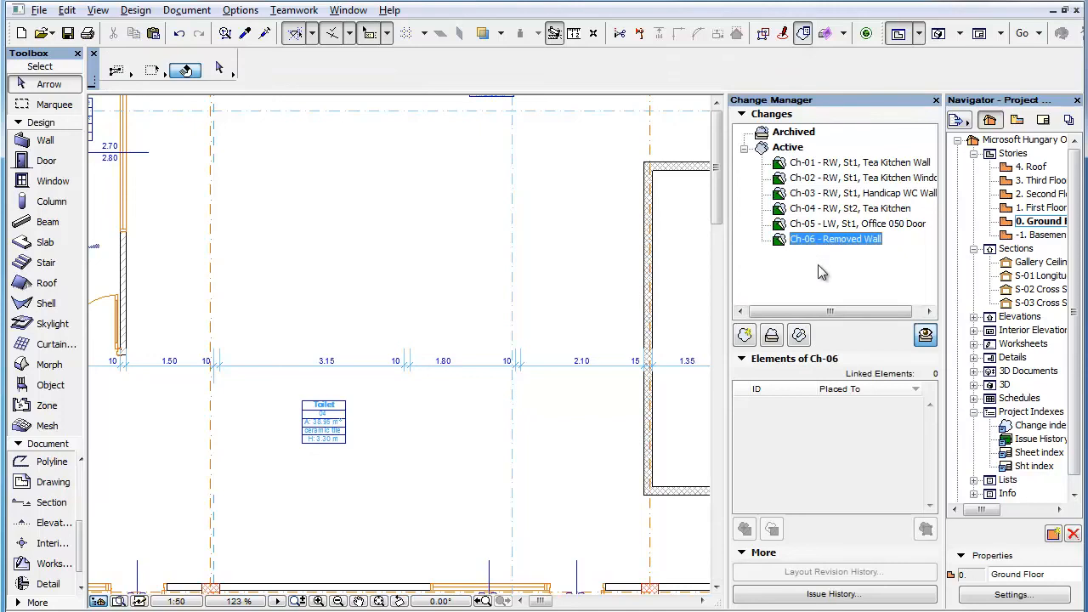